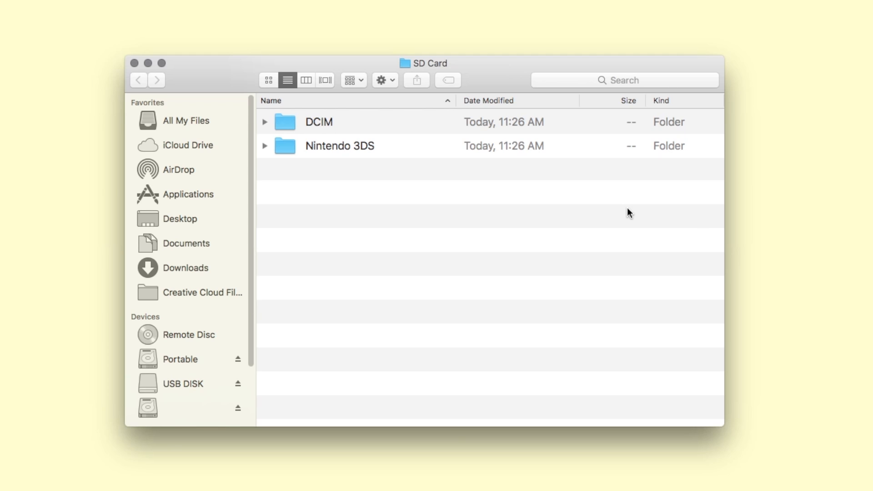
mouse_move(594, 131)
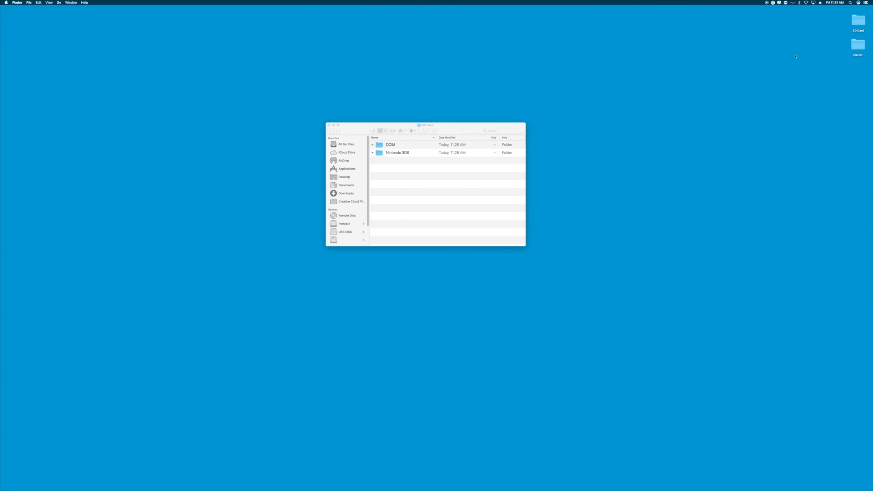
Move the starter folder from the desktop onto the SD card
left_click(858, 47)
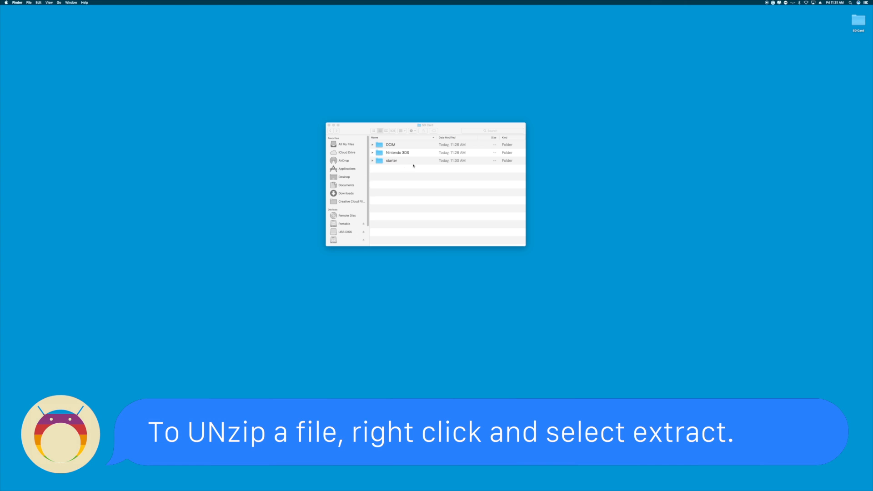
mouse_move(731, 177)
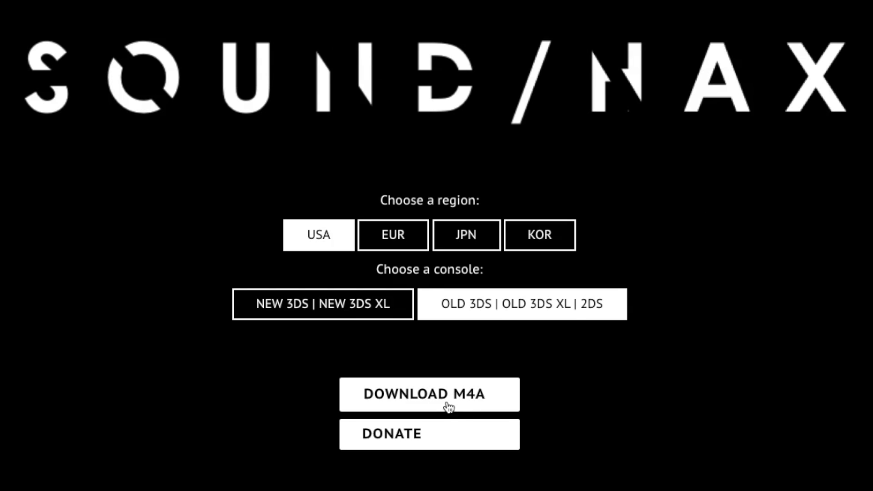
mouse_move(415, 442)
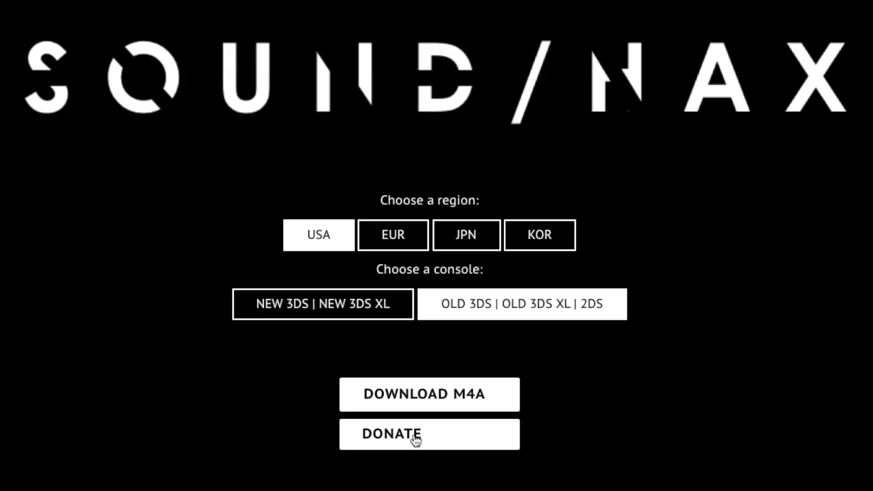
Donate to the Soundhax developer and download the USA old-3DS Soundhax M4A file
left_click(410, 433)
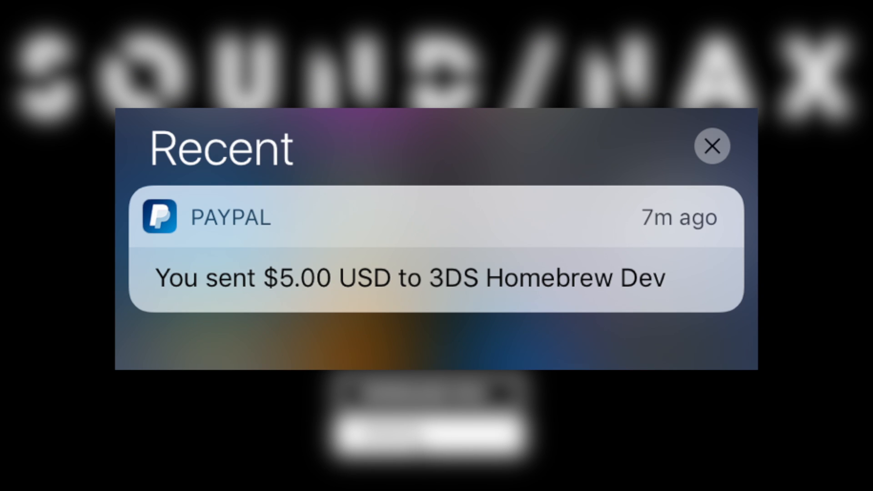
left_click(713, 146)
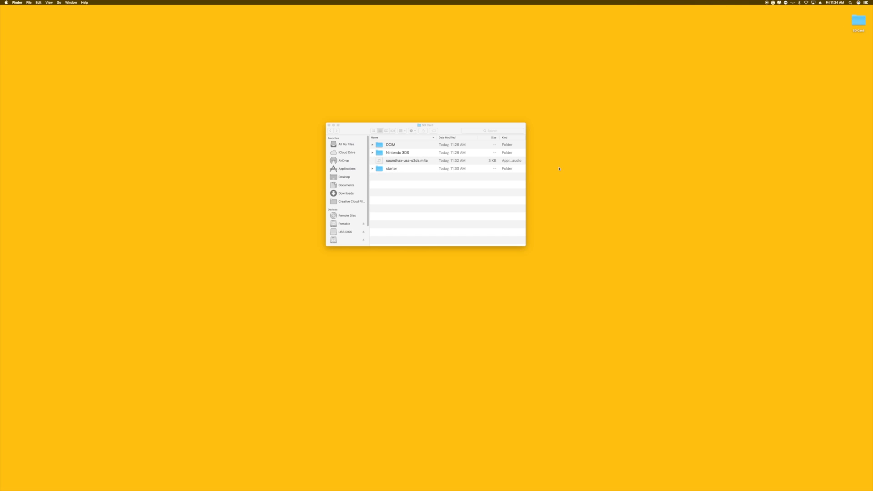
mouse_move(454, 173)
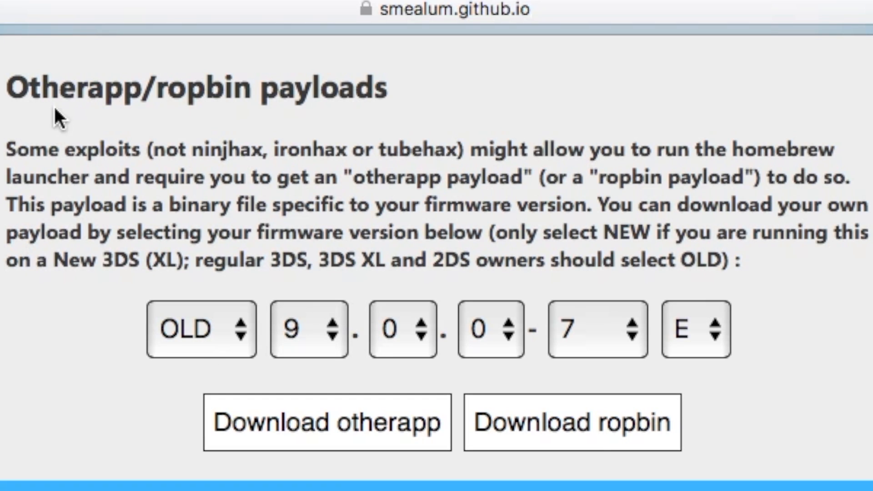
Select OLD console, minor version 2, build 35 and region U for firmware 11.2.0-35
left_click(201, 329)
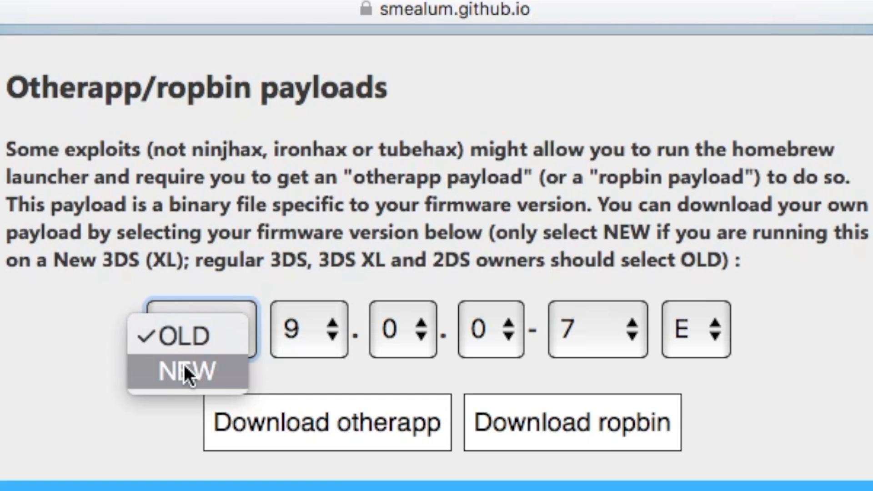
left_click(305, 340)
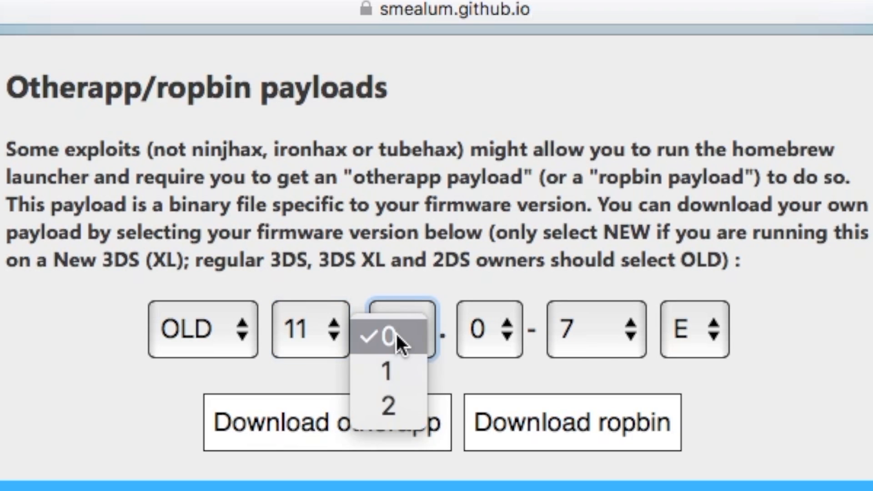
left_click(388, 410)
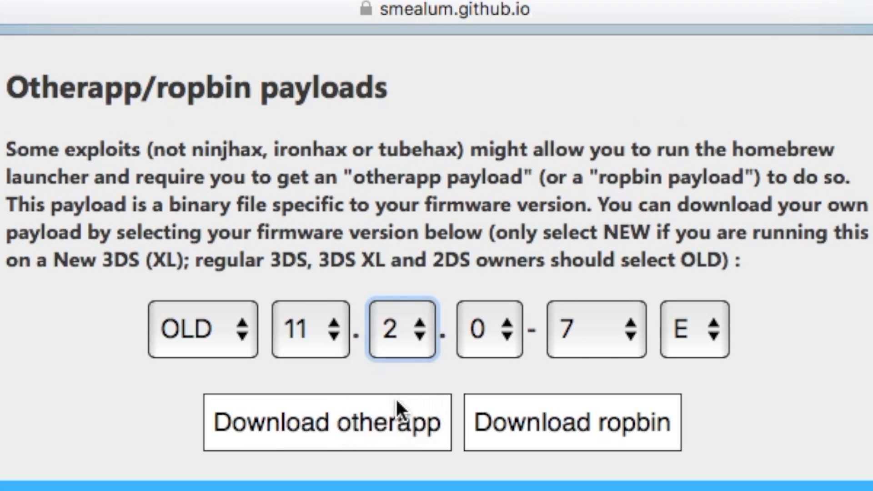
left_click(590, 326)
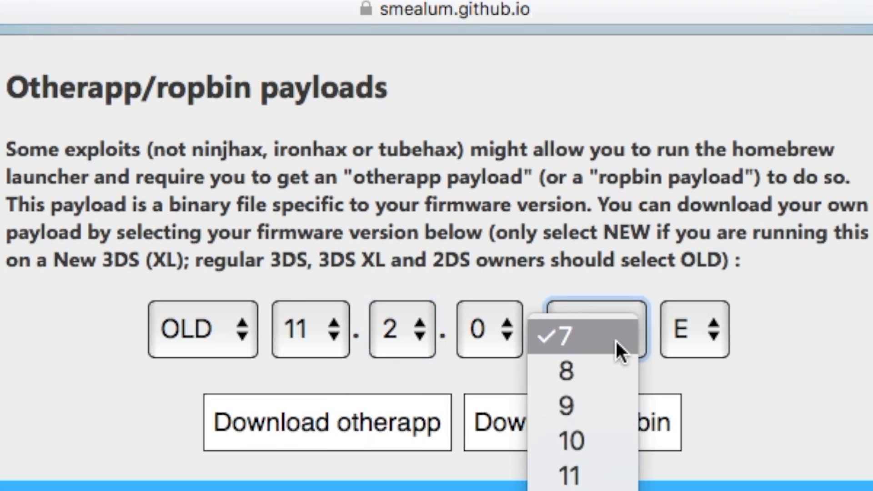
left_click(568, 335)
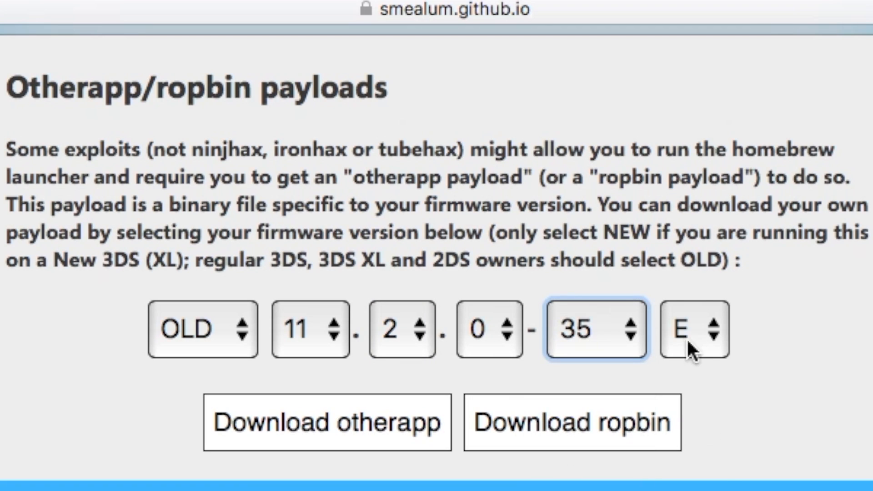
left_click(693, 327)
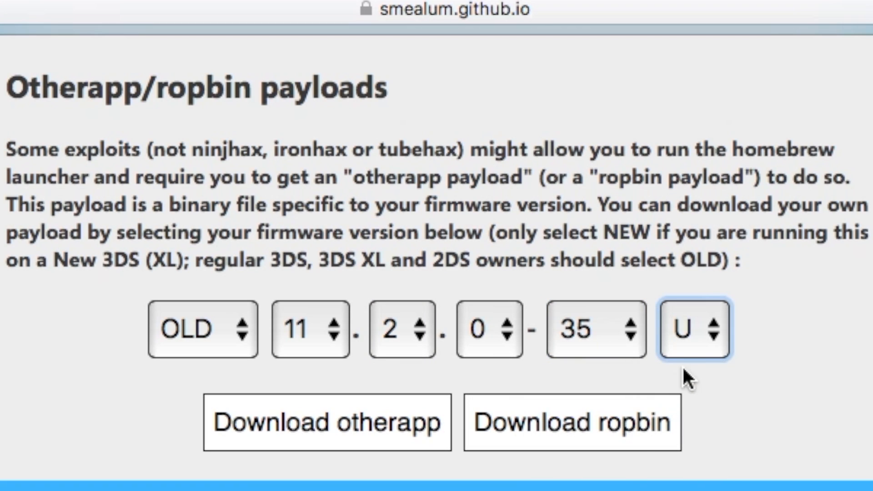
mouse_move(380, 445)
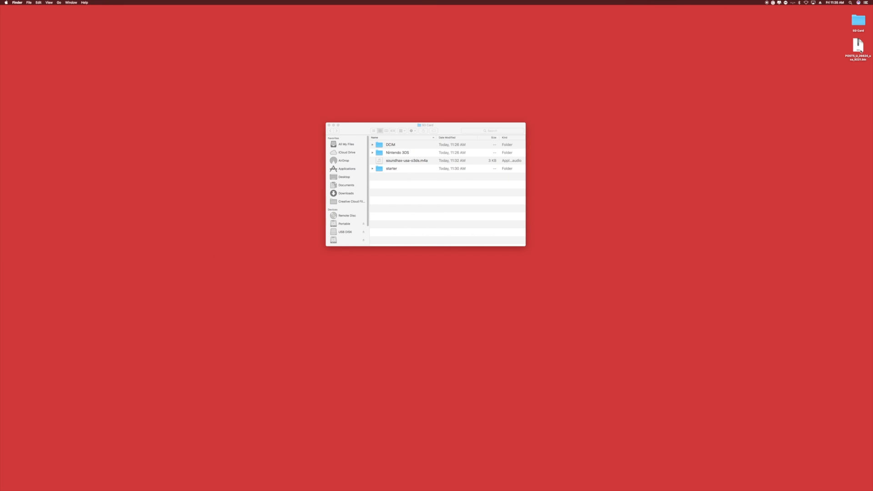
Move the downloaded otherapp payload .bin from the desktop onto the SD card
left_click(859, 47)
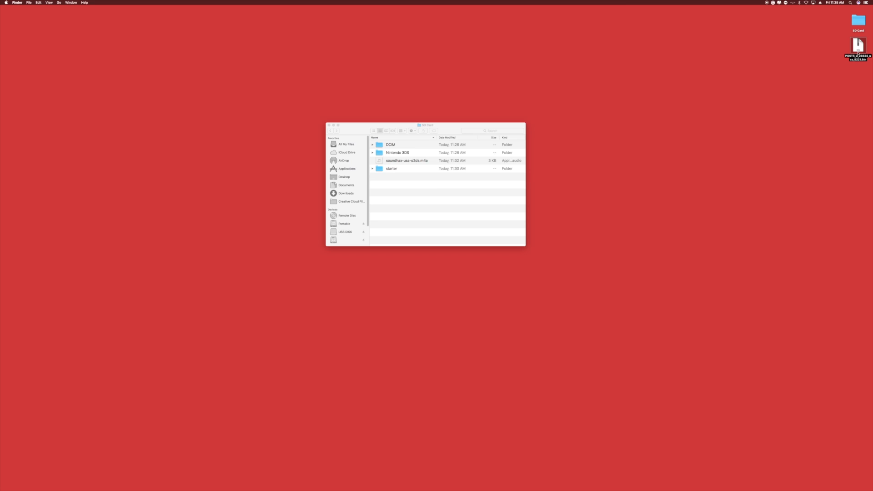
left_click_drag(857, 44, 423, 161)
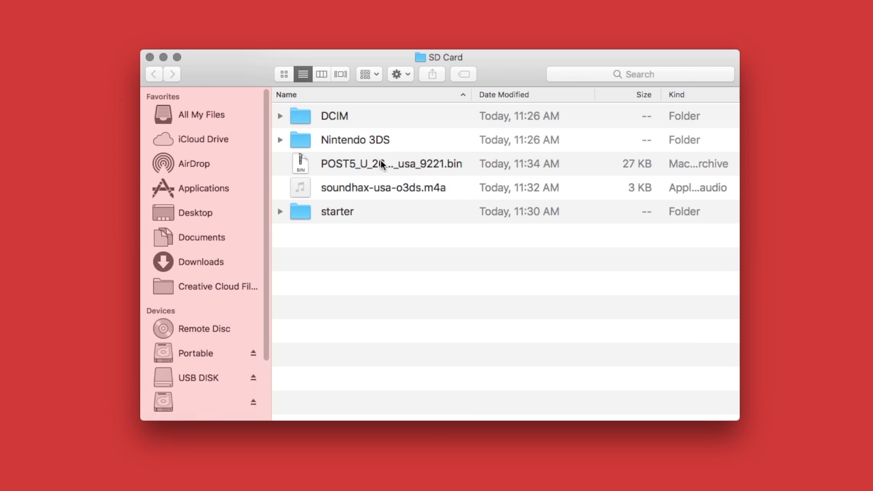
left_click(388, 164)
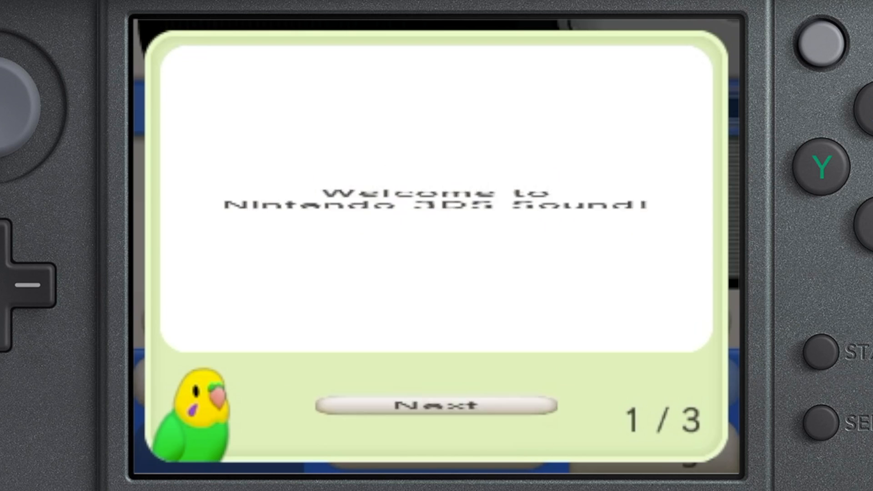
Go through the Nintendo 3DS Sound welcome pages and confirm closing the software
left_click(434, 405)
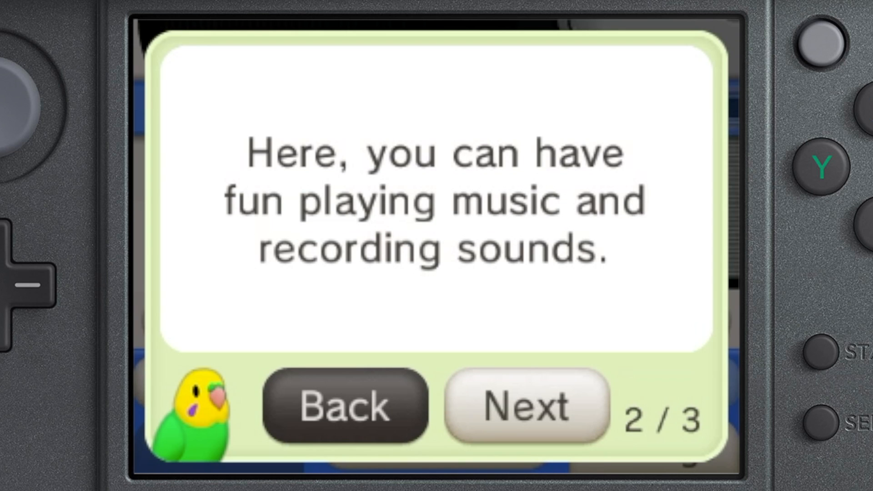
left_click(525, 409)
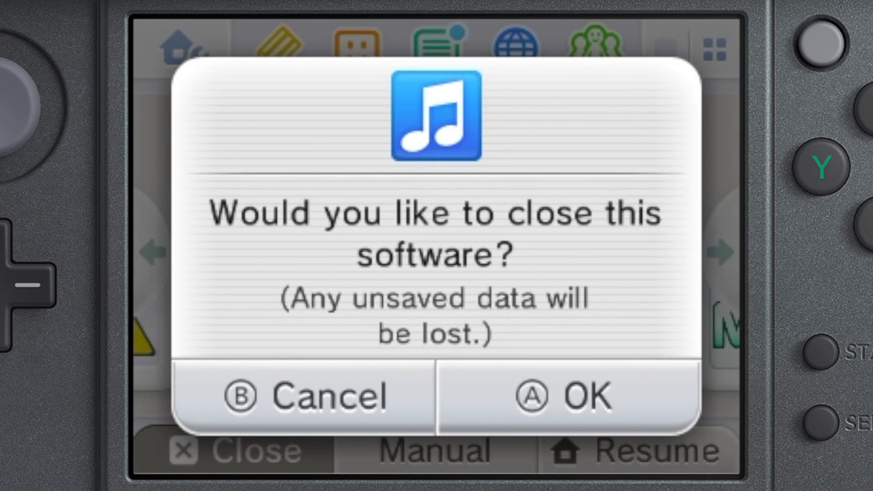
left_click(567, 399)
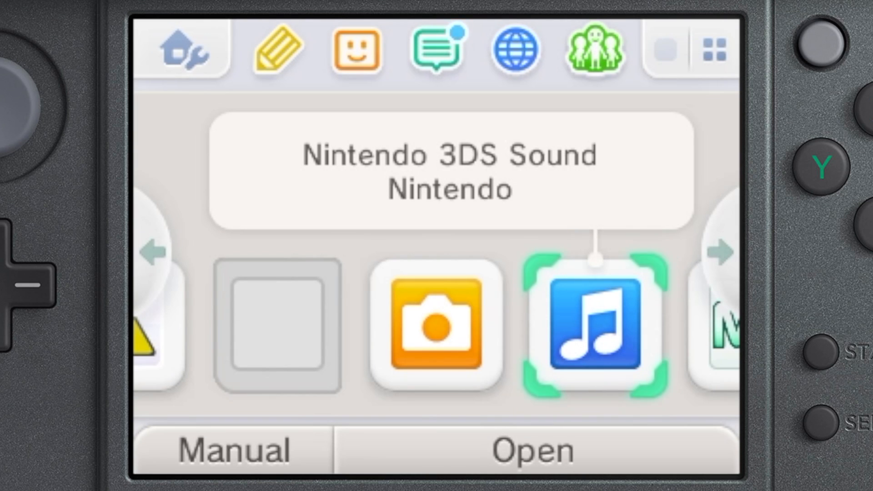
Relaunch Nintendo 3DS Sound, dismiss the useful-tip pages and close it again
left_click(593, 330)
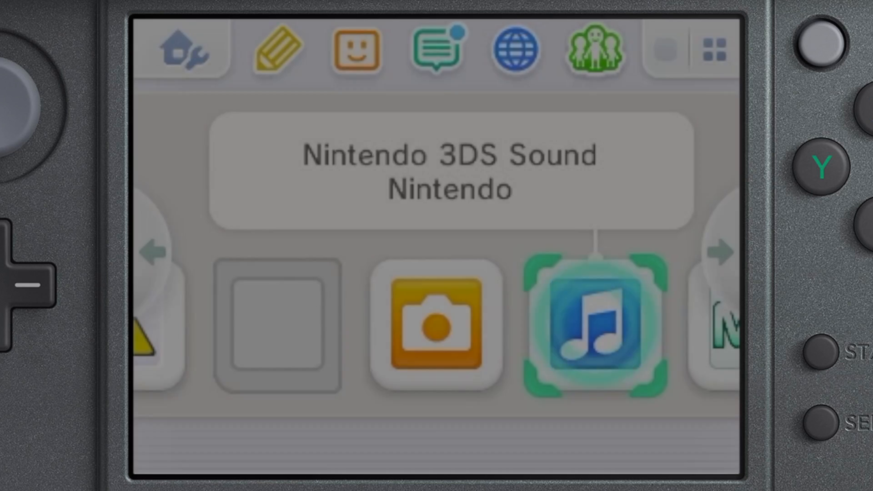
left_click(596, 331)
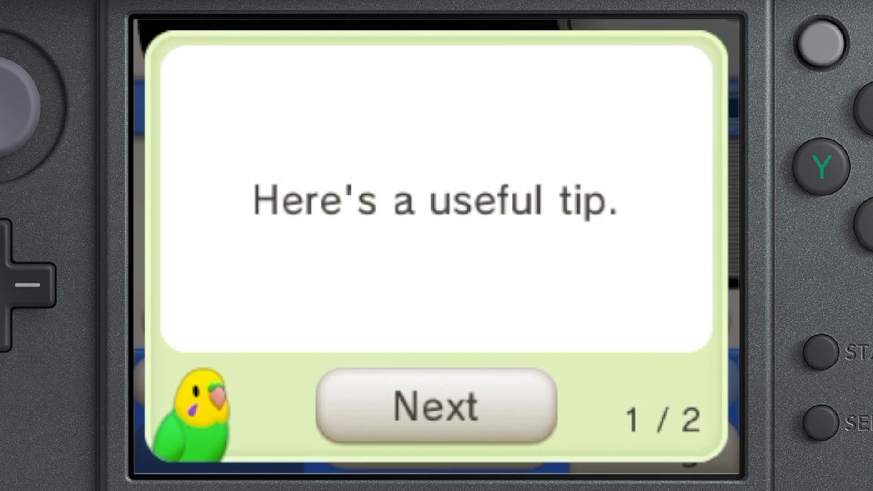
left_click(435, 410)
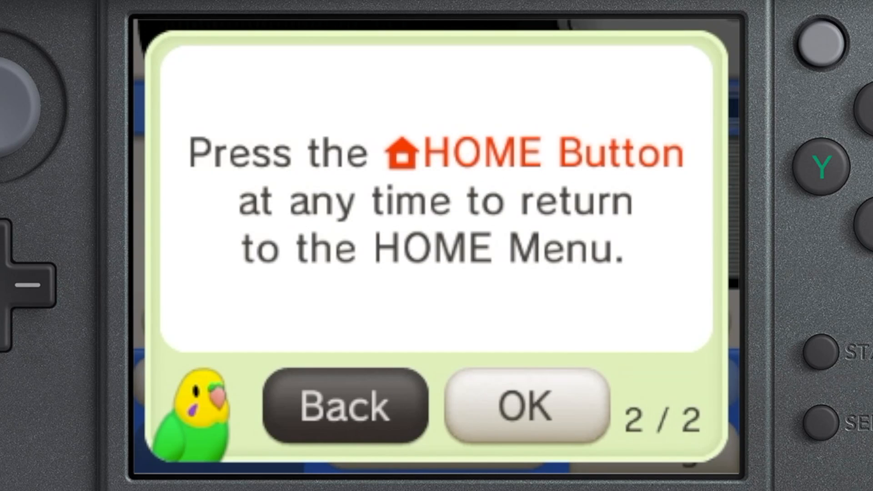
left_click(525, 411)
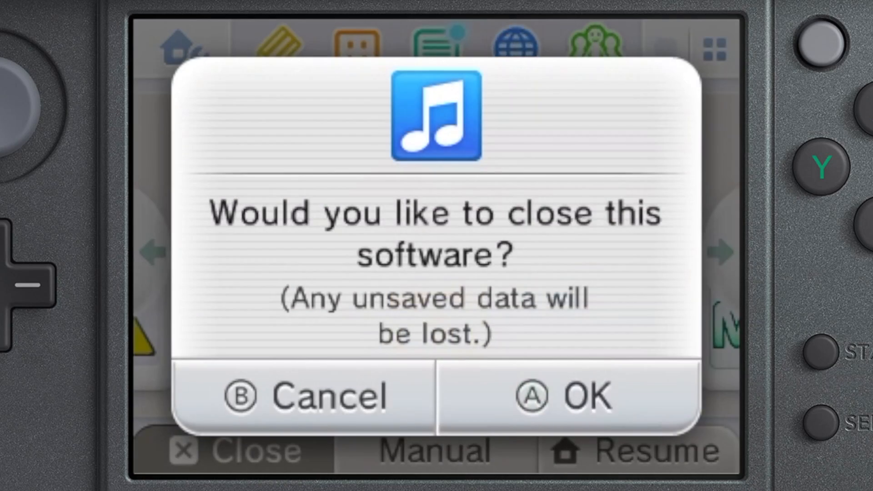
left_click(566, 400)
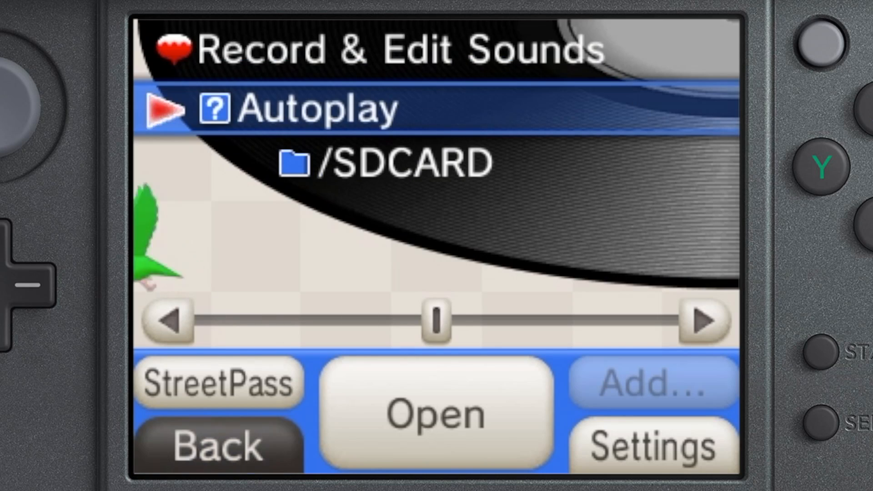
Open the /SDCARD folder in the Record & Edit Sounds list
left_click(434, 416)
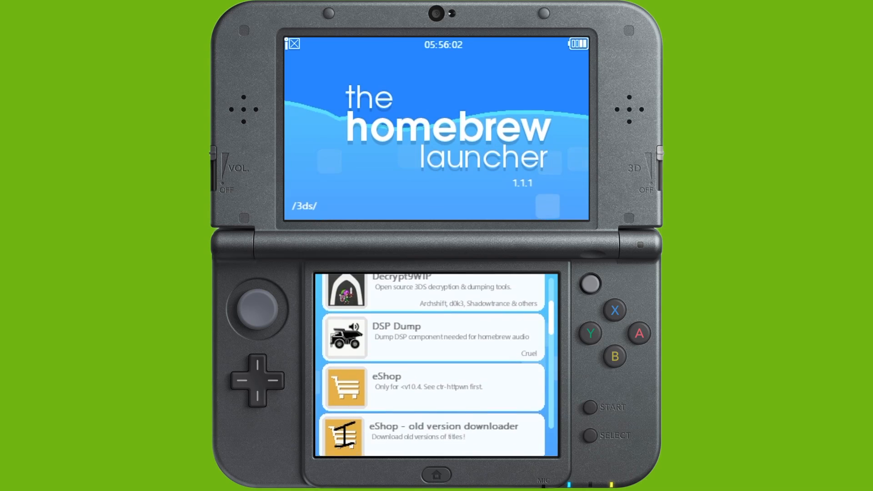
scroll("down", 3)
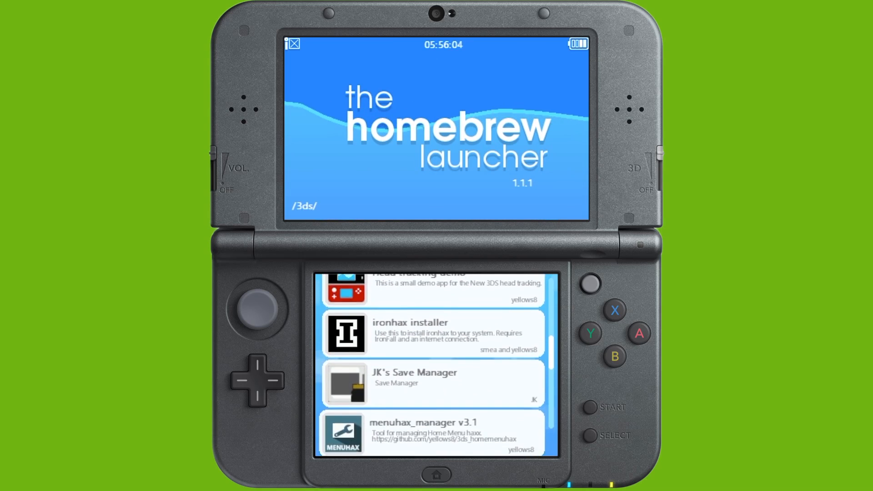
scroll("down", 3)
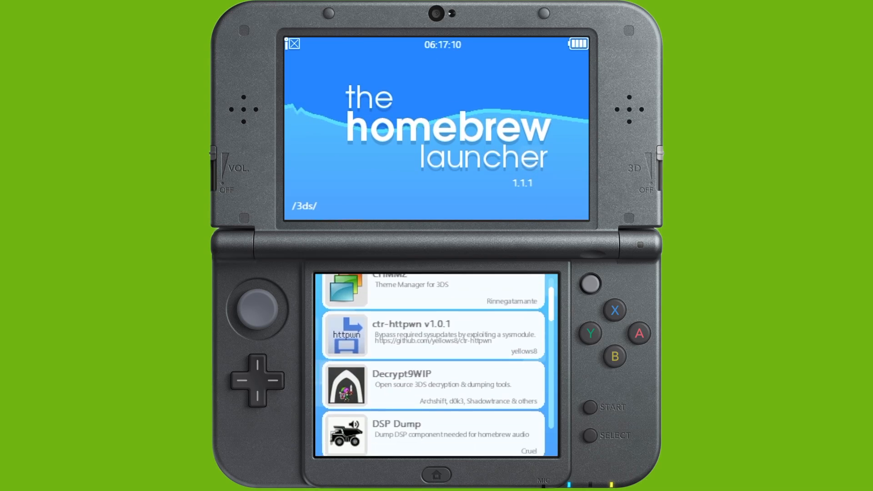
scroll("down", 3)
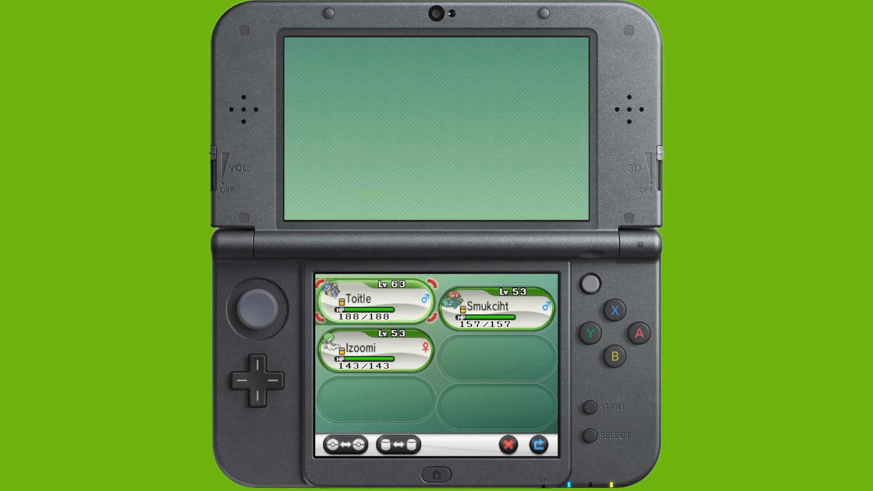
Bring up the Pokémon party menu listing Toitle, Smukciht and Izoomi
left_click(369, 304)
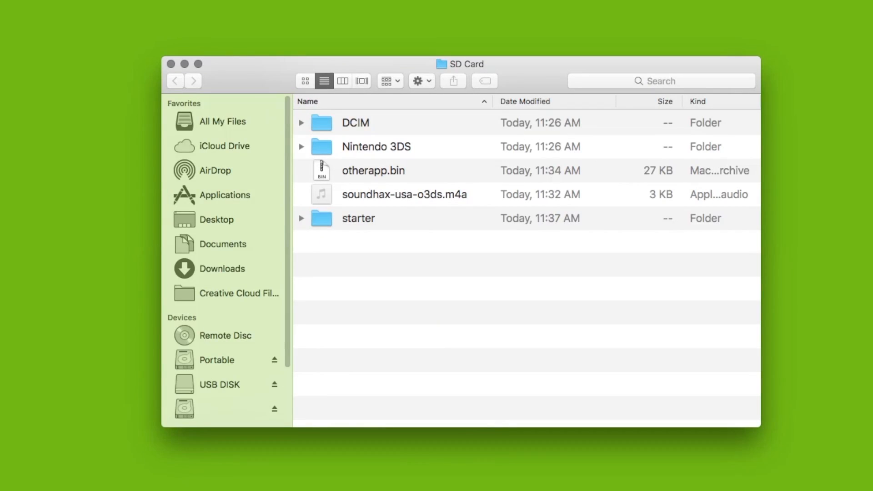
mouse_move(562, 216)
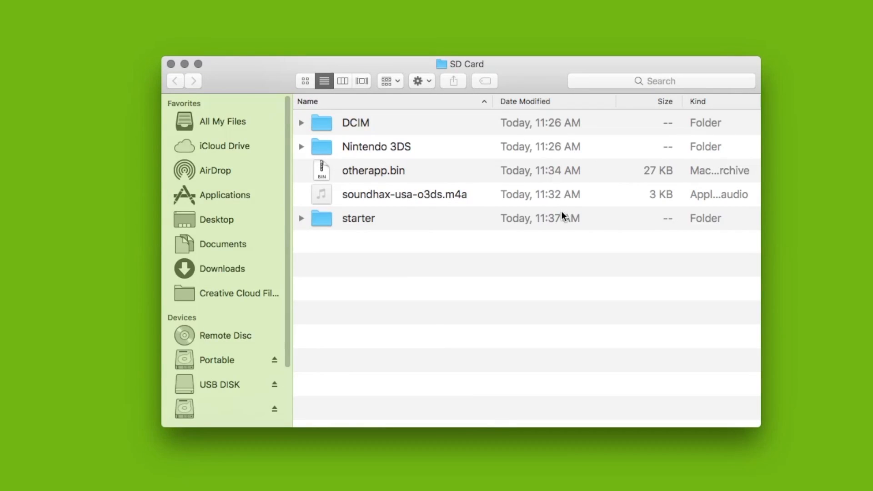
Open the starter folder on the SD card and a subfolder inside it
double_click(359, 218)
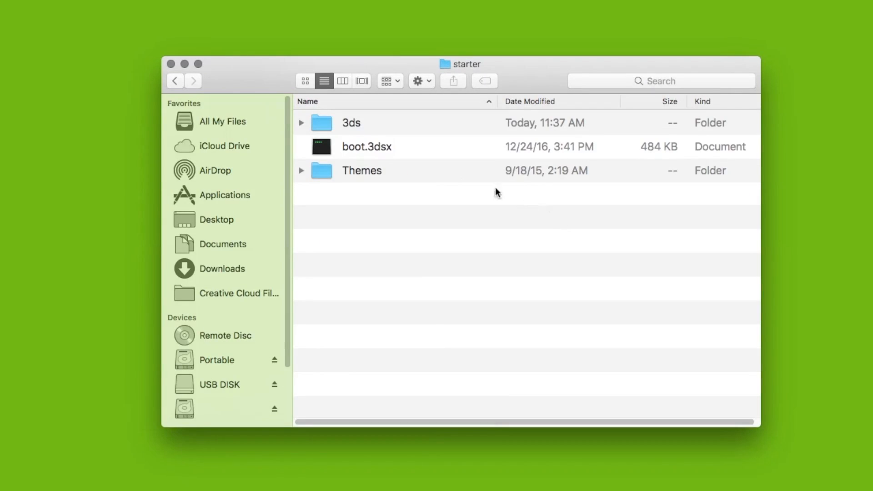
double_click(362, 171)
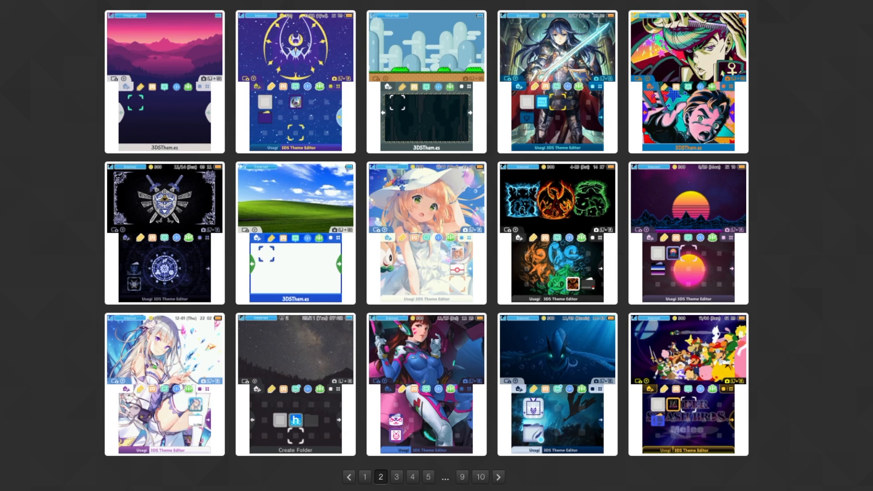
Jump to page 4 of the 3DSThem.es theme listings
left_click(396, 476)
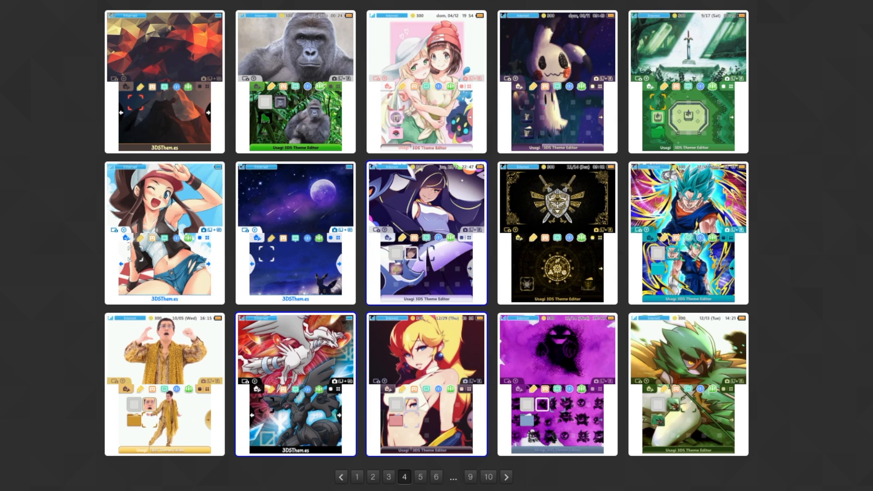
mouse_move(147, 85)
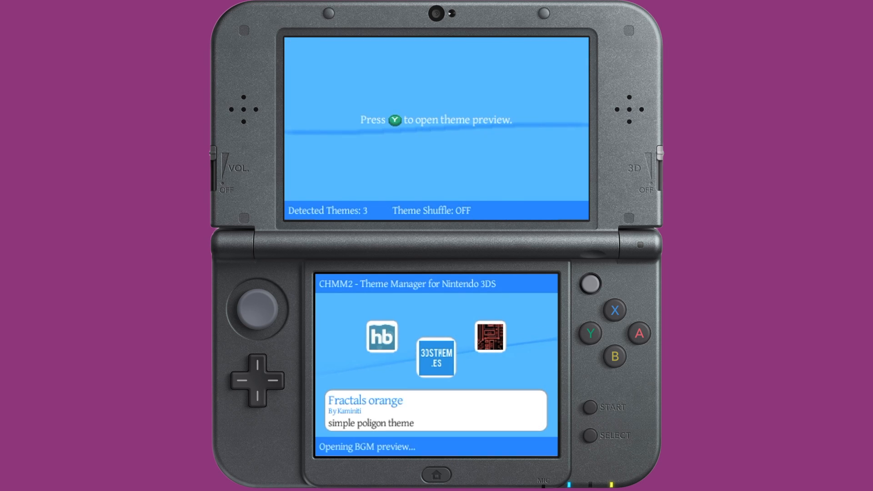
Cycle from the Fractals orange theme to The Homebrew Channel theme and select it
key("Y")
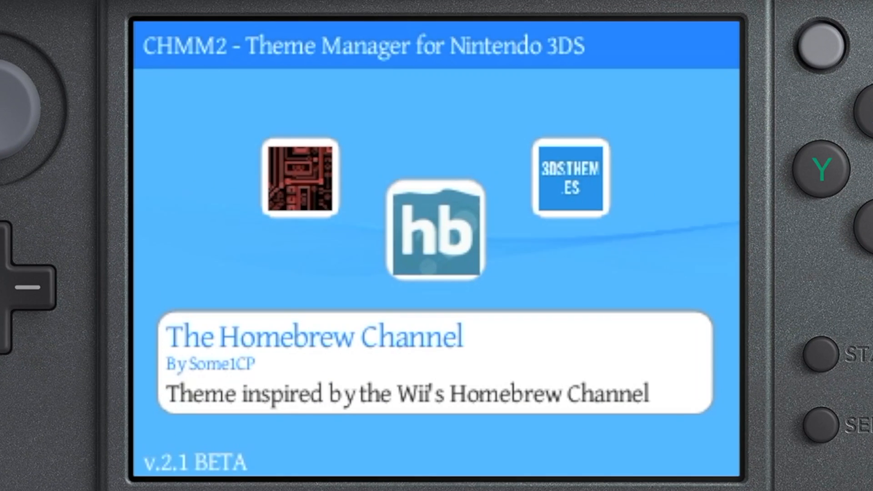
left_click(436, 235)
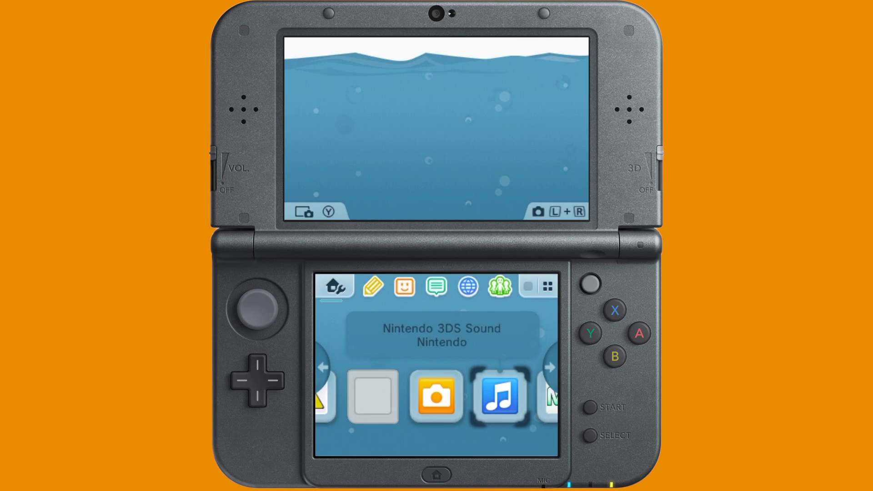
Switch the HOME Menu to a larger app grid and launch Nintendo 3DS Camera
left_click(500, 399)
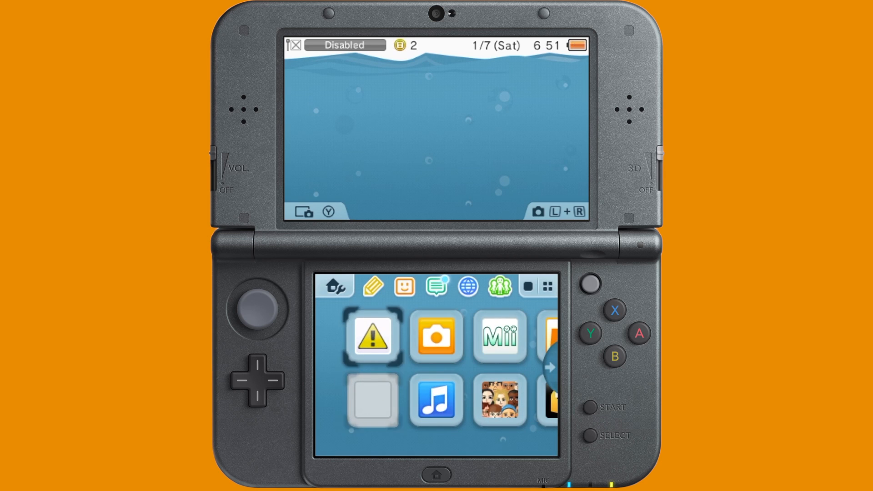
left_click(436, 337)
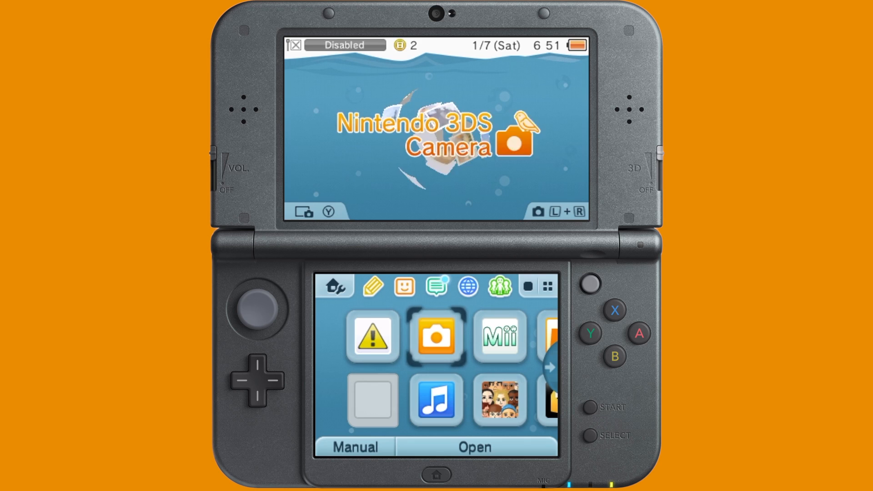
left_click(436, 402)
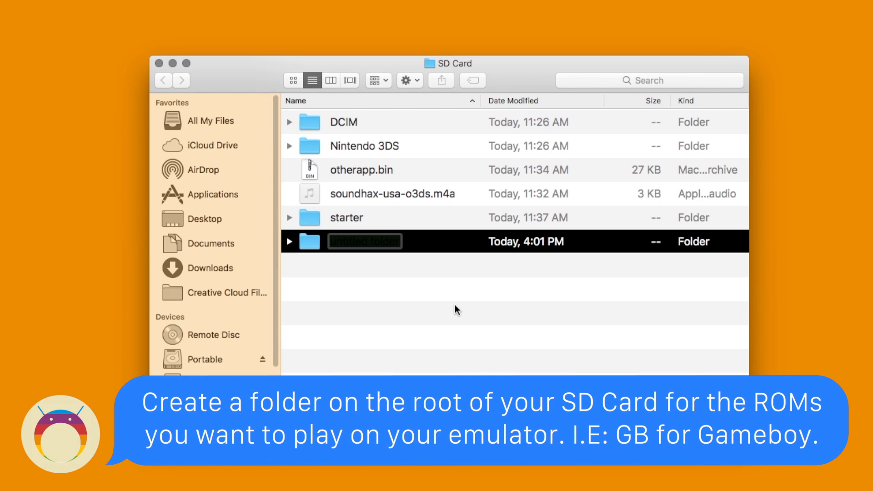
Name the new folder at the SD card root 'GB' for Game Boy ROMs
type("GB")
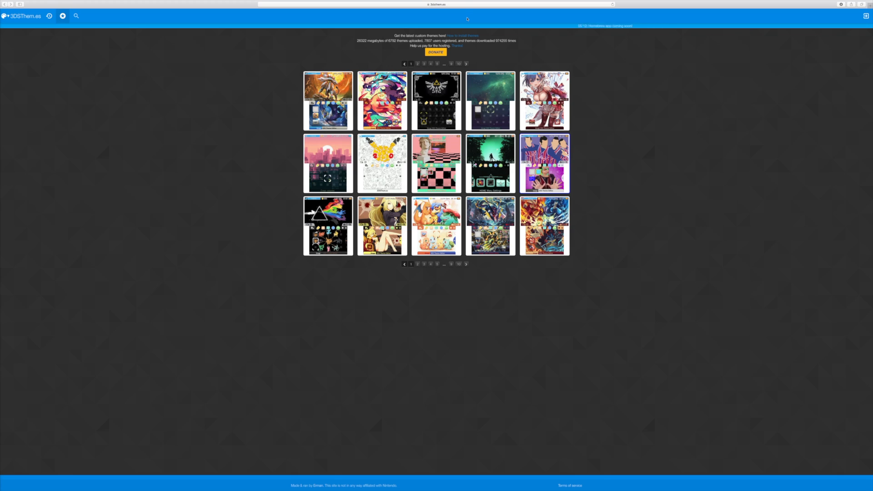
From the 3DBrew Homebrew Applications games list, reach the Mastermind 3DS download page
left_click(453, 6)
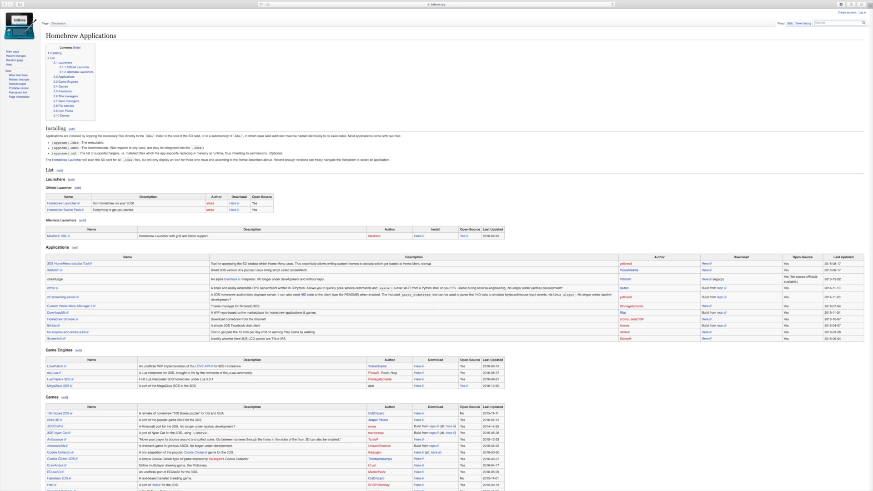
scroll("down", 3)
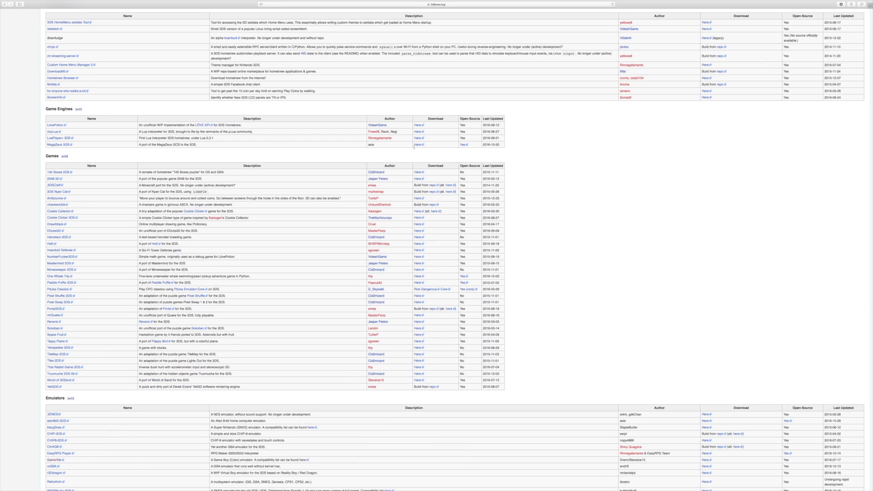
scroll("down", 3)
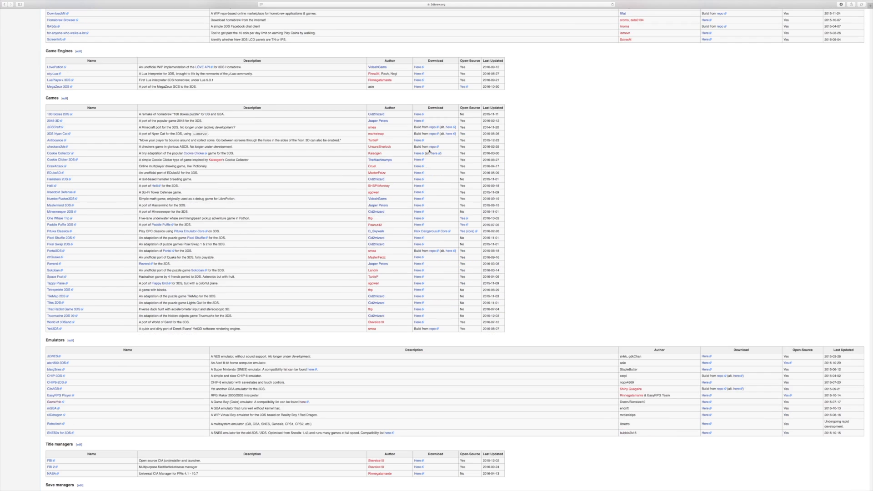
scroll("down", 3)
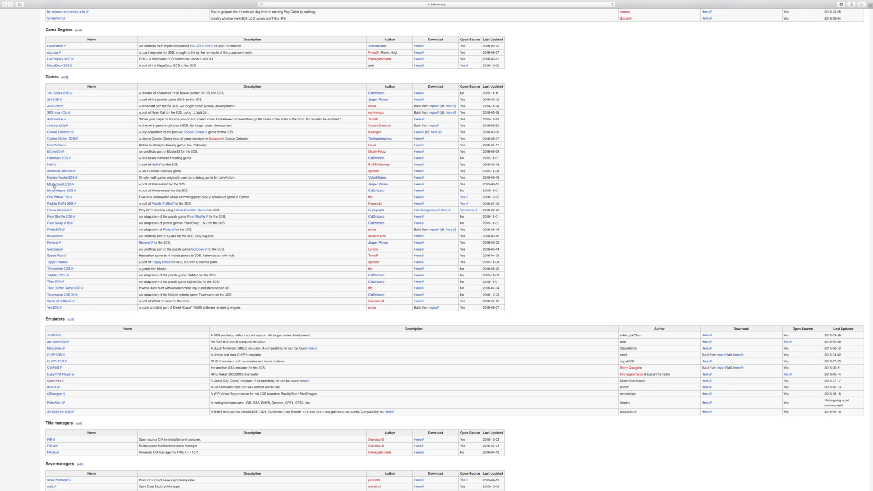
mouse_move(418, 183)
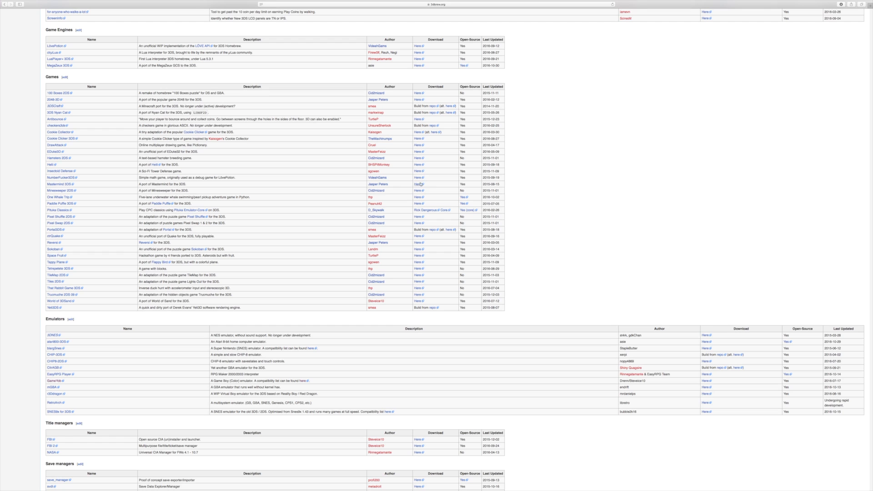
left_click(417, 184)
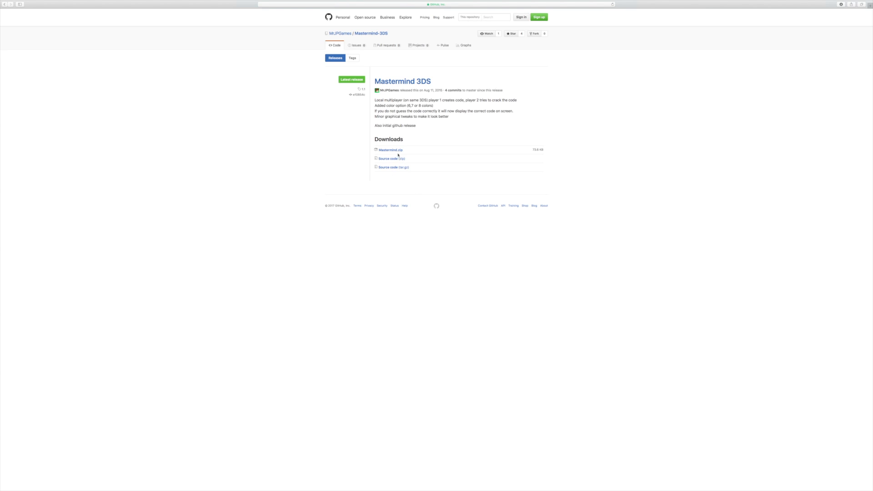
Download Mastermind.zip from the Mastermind 3DS GitHub release
left_click(388, 150)
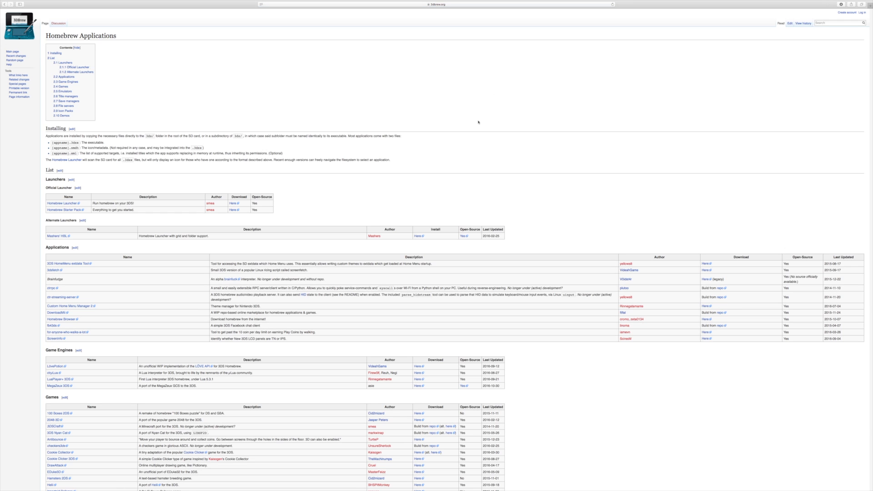
Scroll the Homebrew Applications page down to the Emulators table with GameYob
scroll("down", 3)
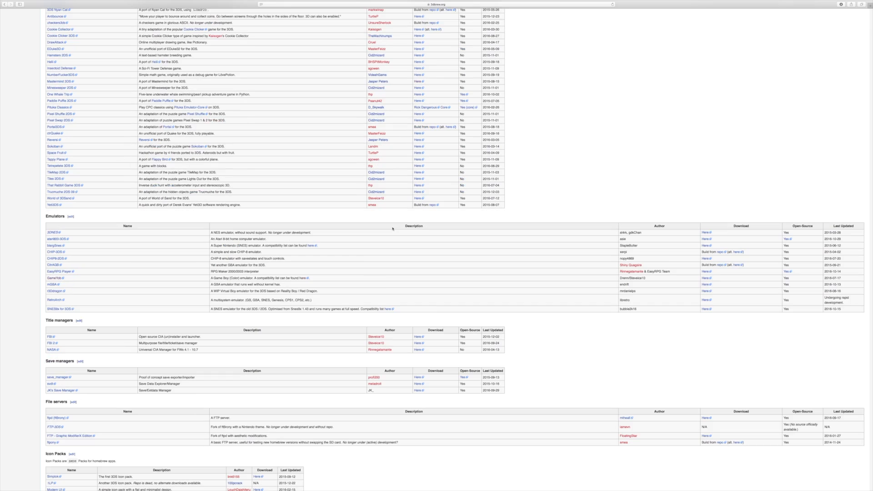
scroll("down", 3)
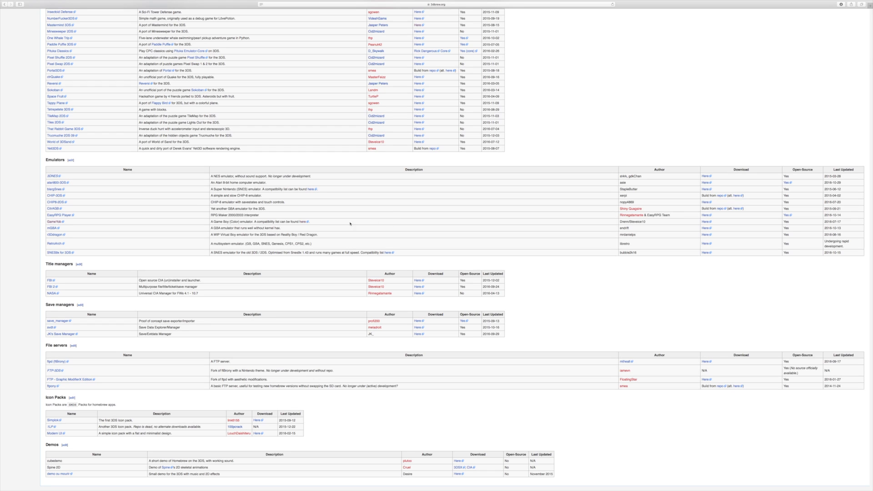
mouse_move(77, 189)
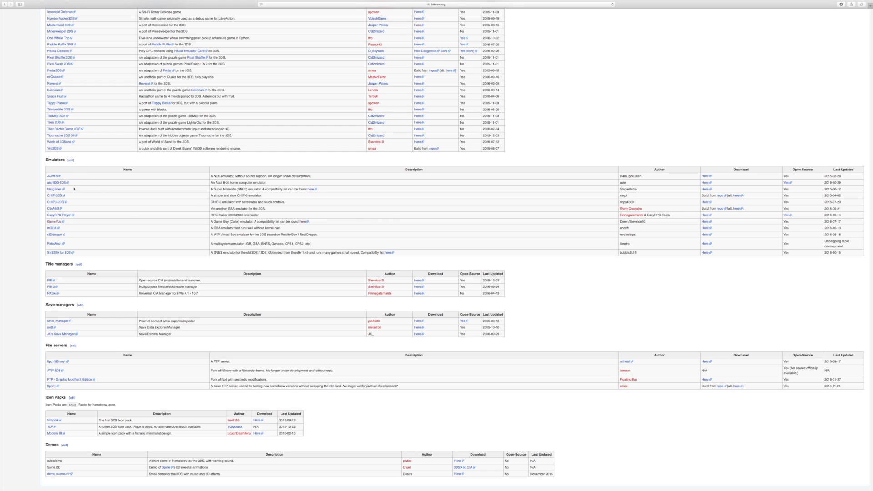
mouse_move(232, 260)
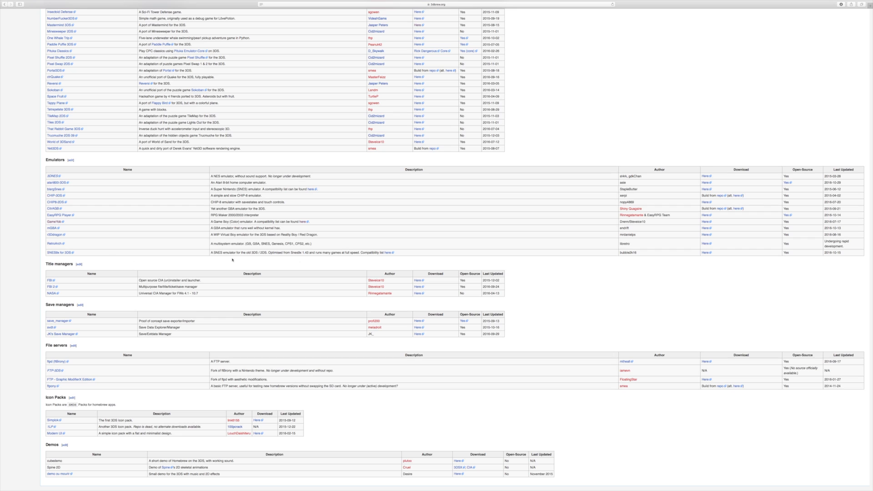
mouse_move(673, 267)
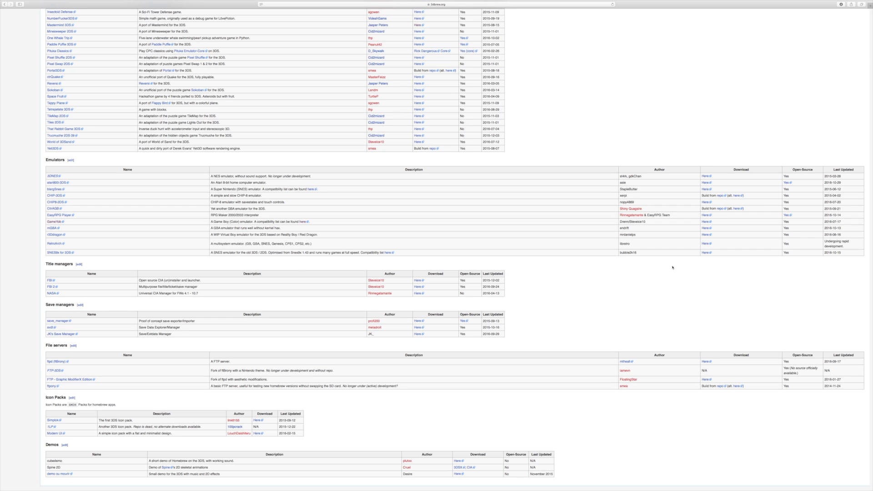
mouse_move(680, 264)
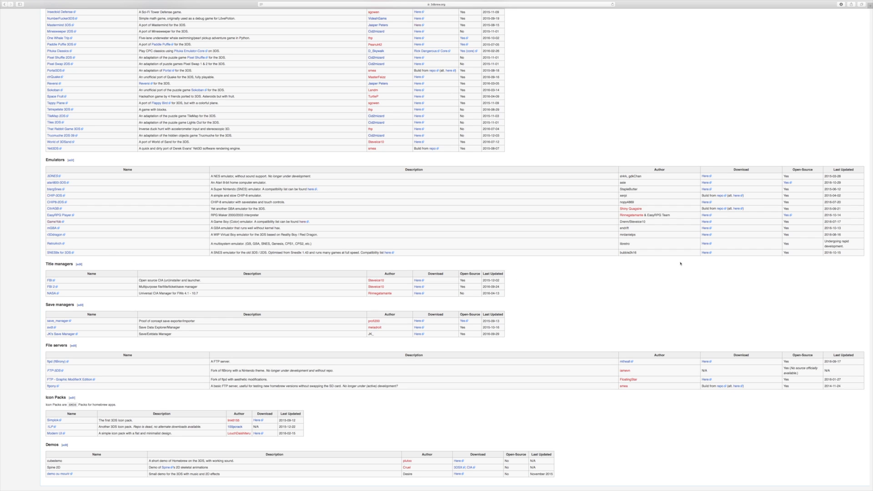
mouse_move(705, 221)
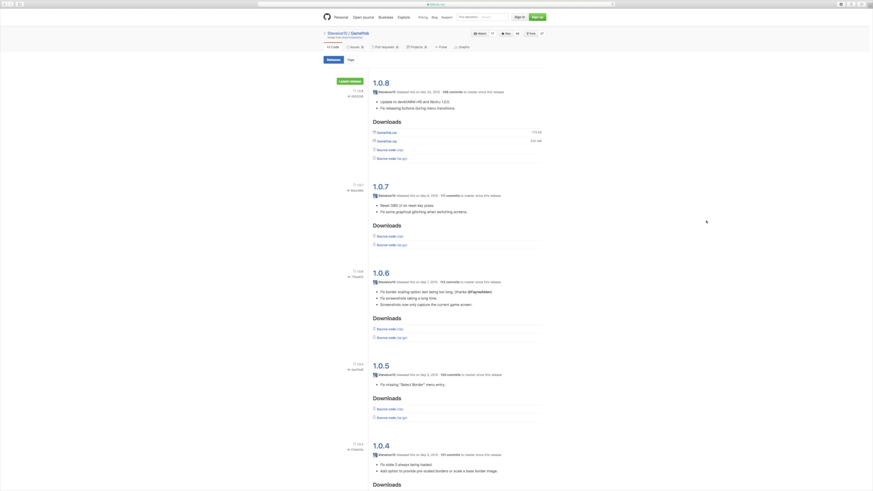
mouse_move(426, 153)
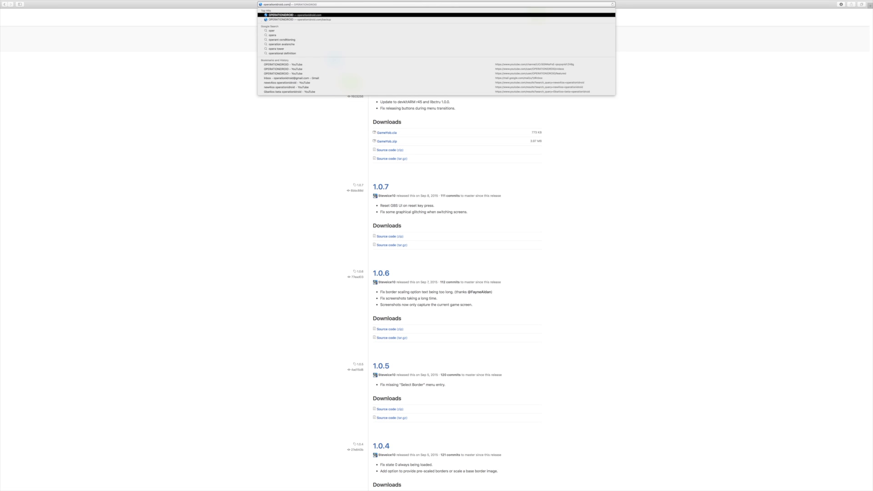
On OperationDroid's games list, find Pokemon Prism among the ROM hacks and download it
left_click(293, 15)
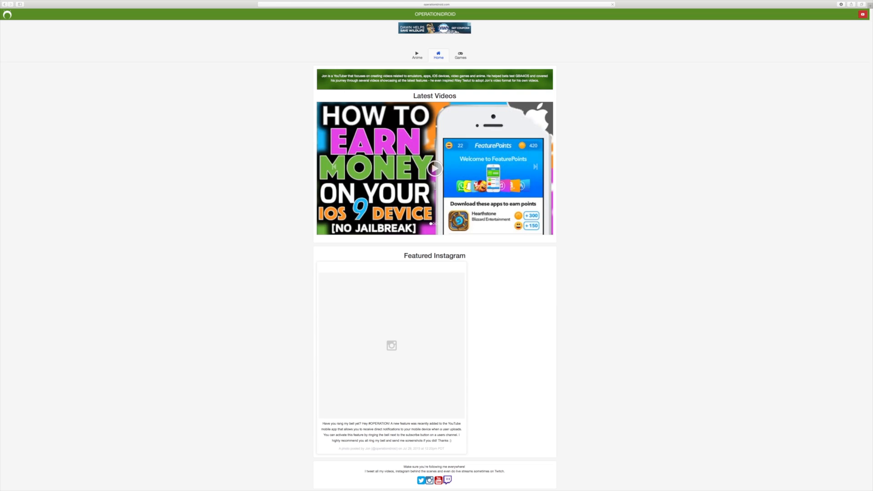
left_click(461, 57)
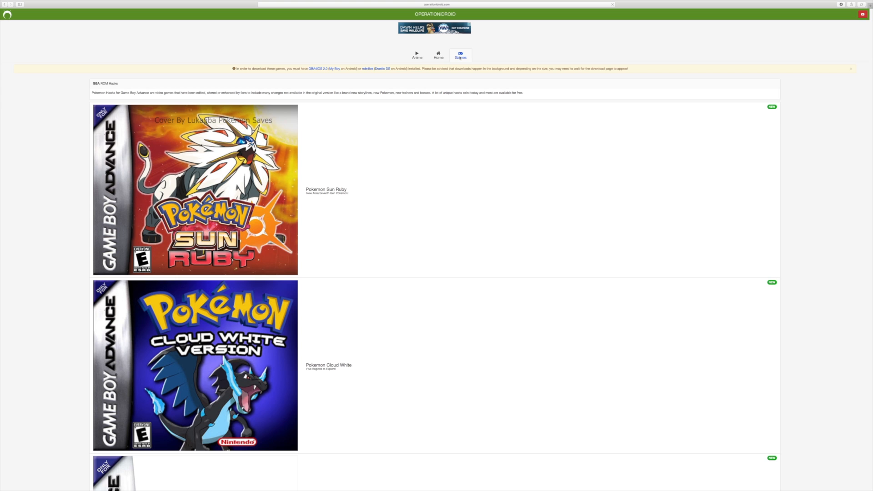
mouse_move(526, 147)
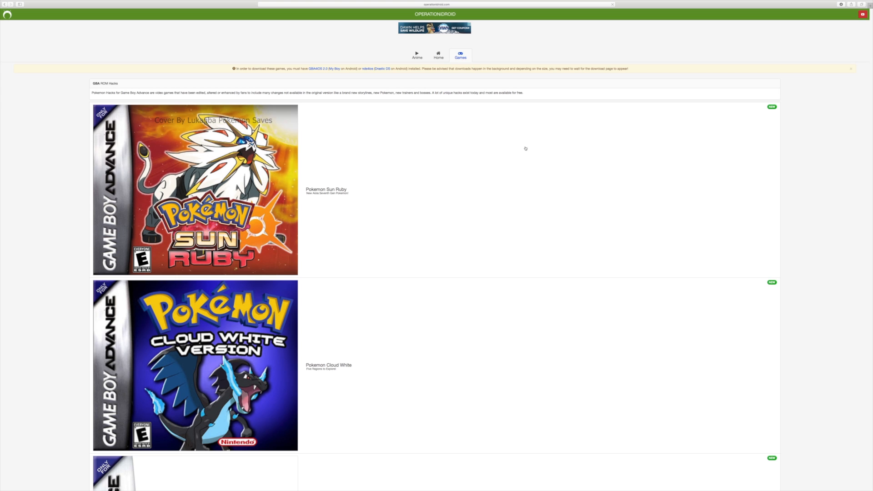
scroll("down", 3)
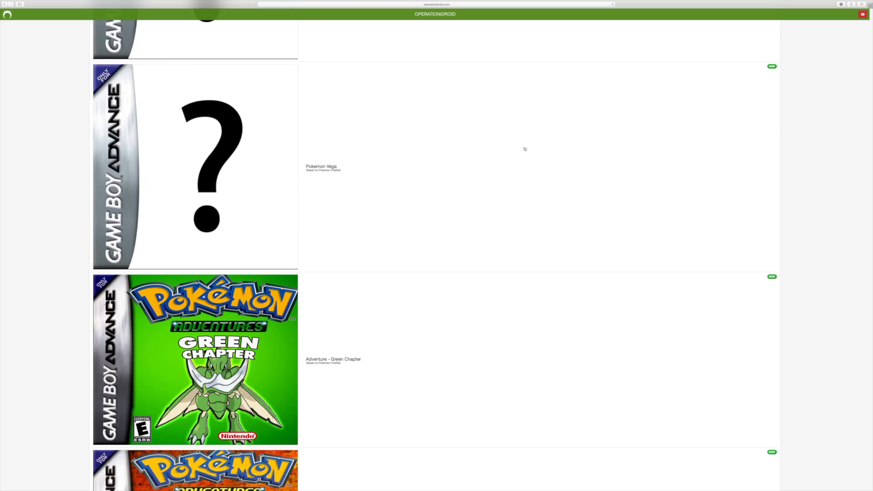
scroll("down", 3)
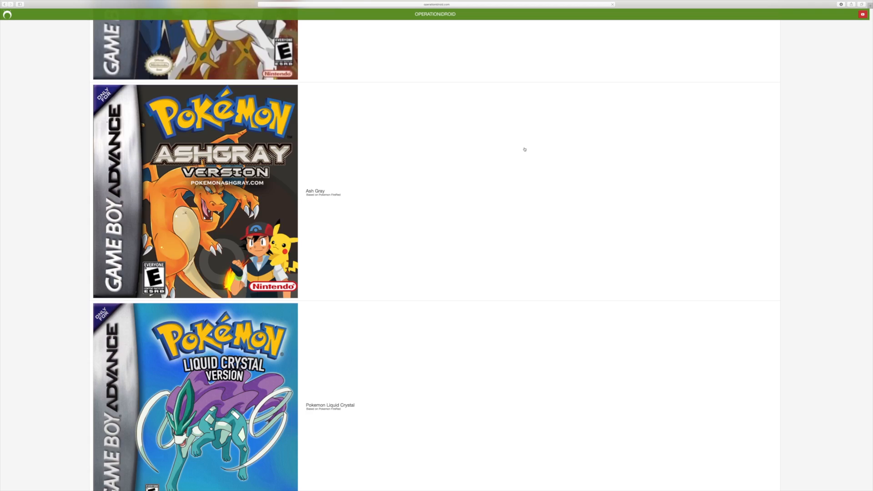
scroll("down", 3)
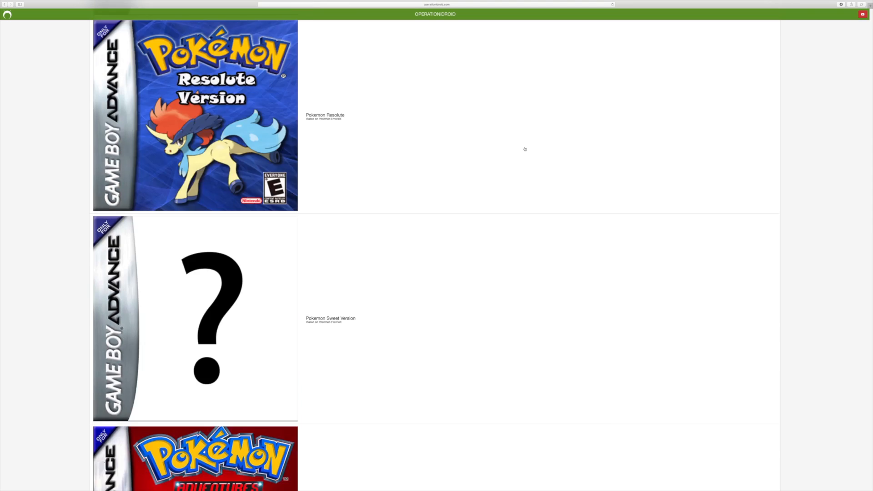
scroll("down", 3)
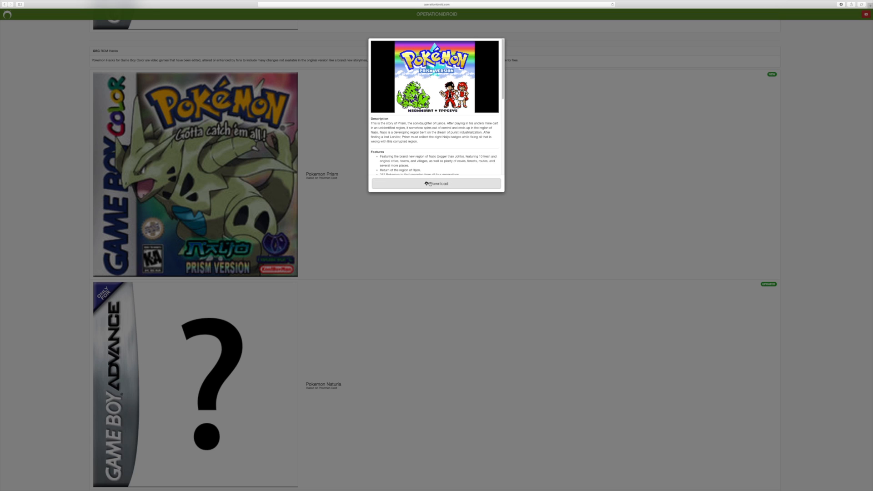
left_click(437, 184)
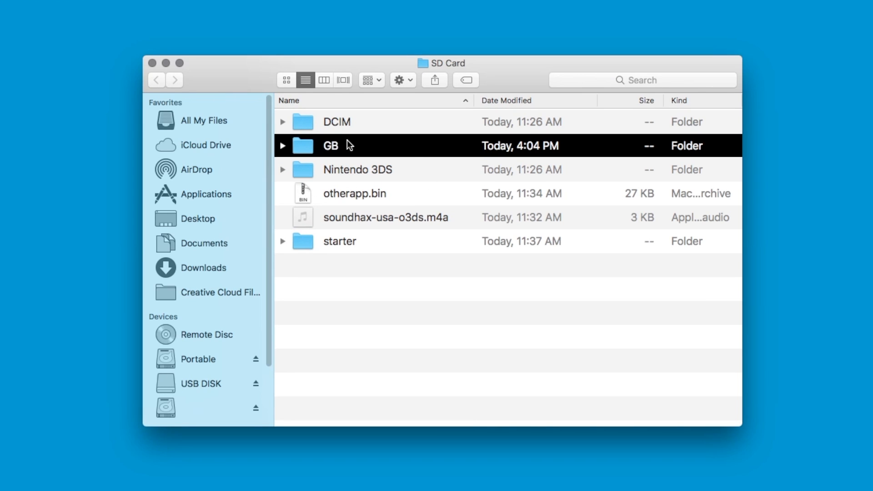
mouse_move(375, 246)
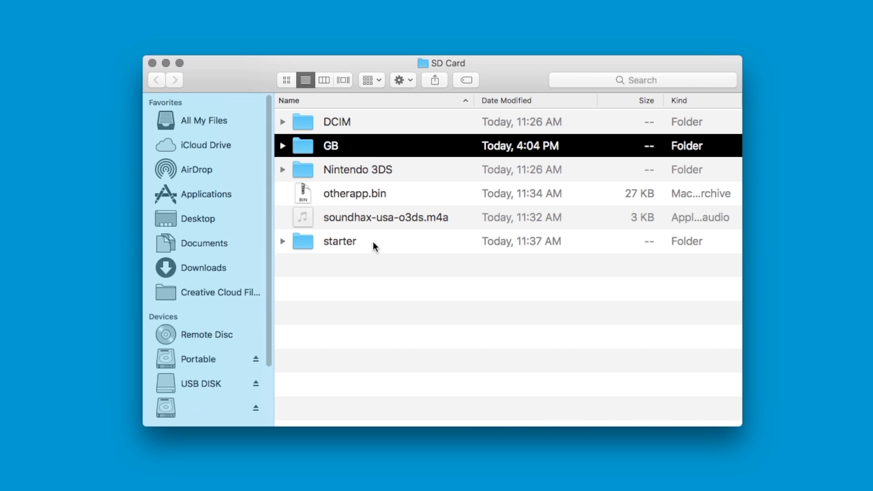
Move the GameYob folder from starter/3ds into the SD card's 3ds folder
double_click(341, 241)
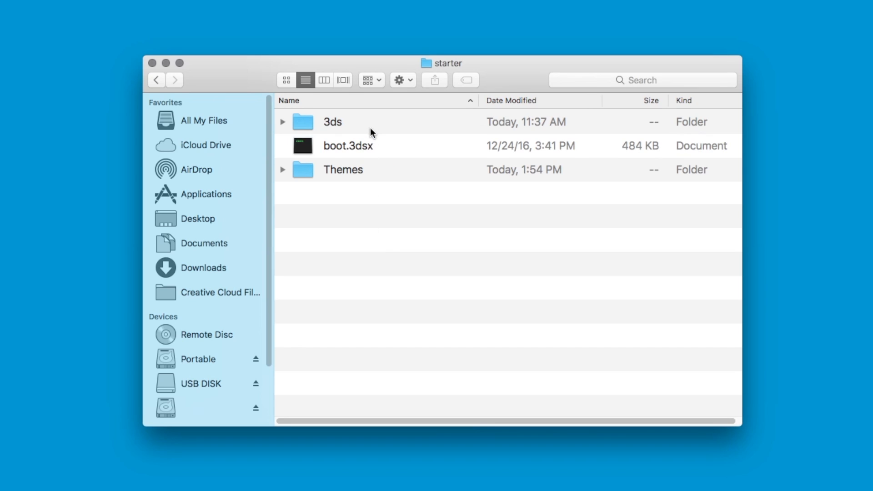
double_click(333, 122)
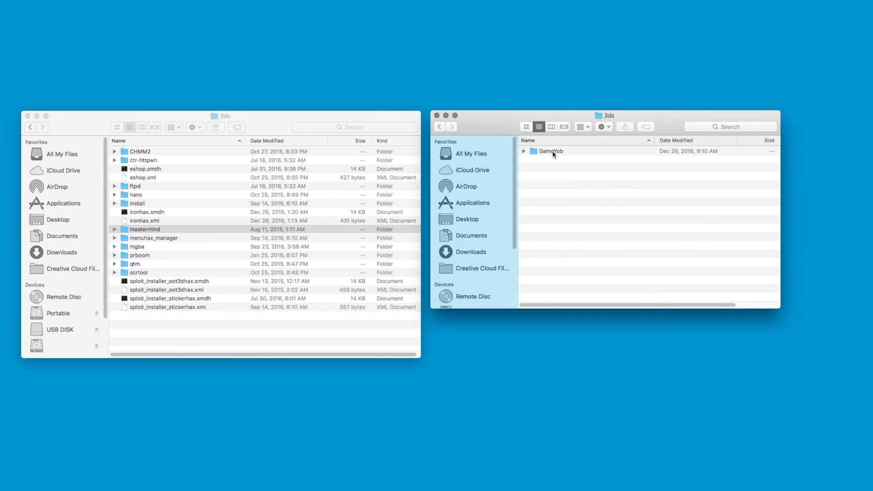
left_click(550, 151)
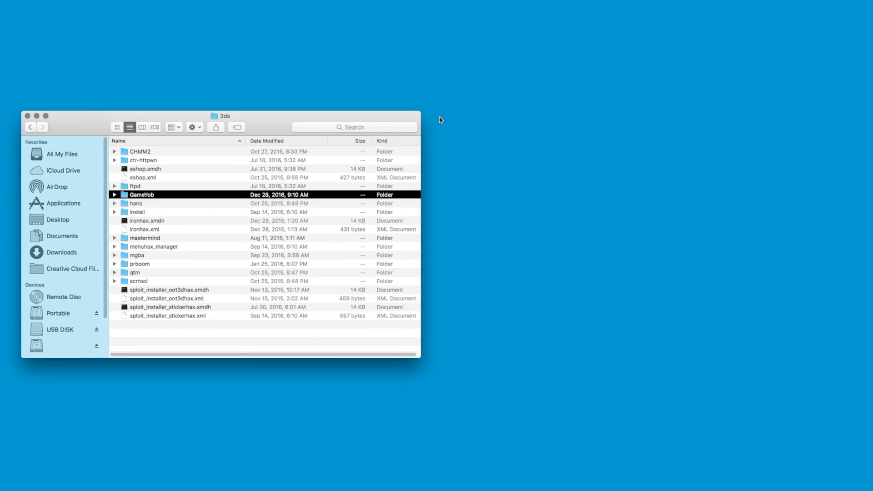
mouse_move(454, 119)
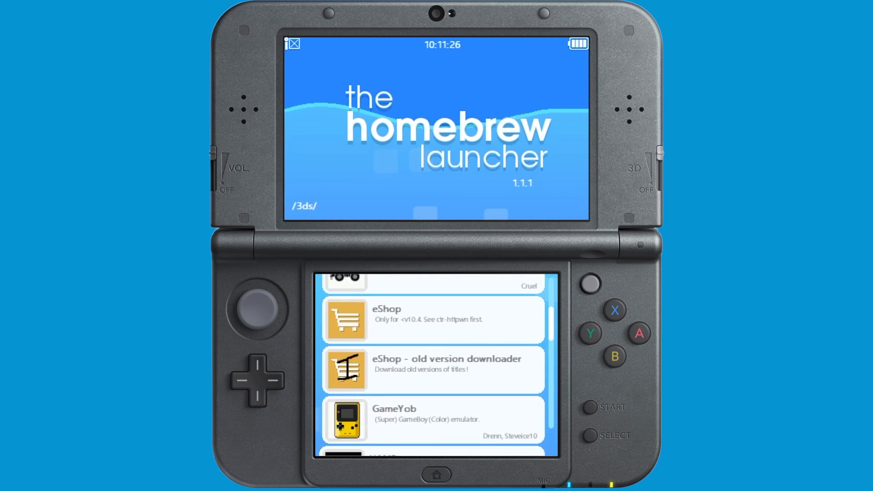
Launch Mastermind from the launcher list and play three colour-peg guesses, submitting each
scroll("down", 3)
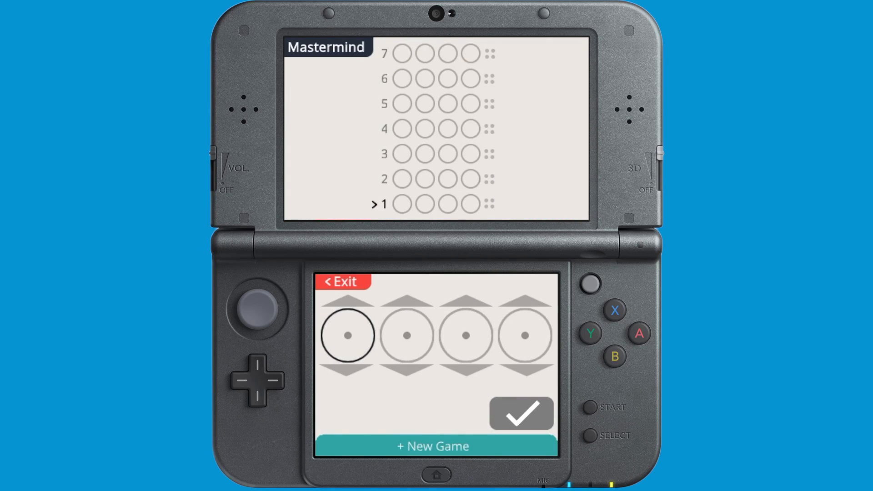
left_click(347, 336)
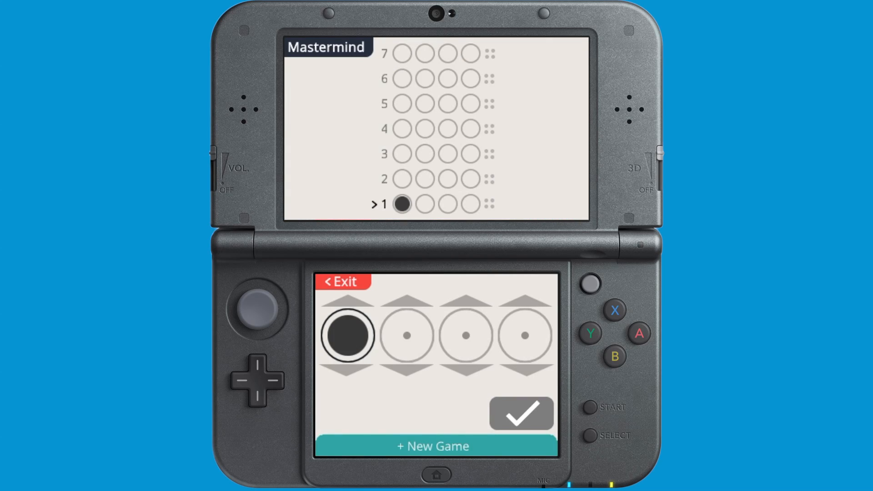
left_click(407, 336)
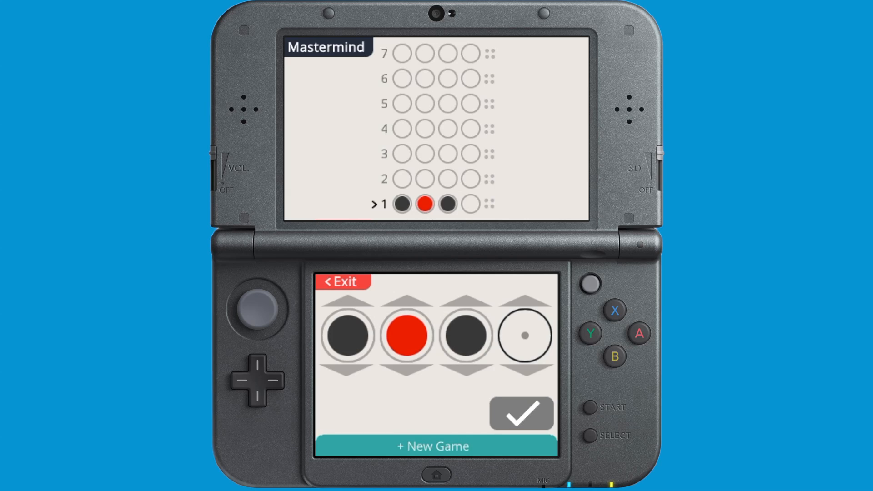
left_click(521, 414)
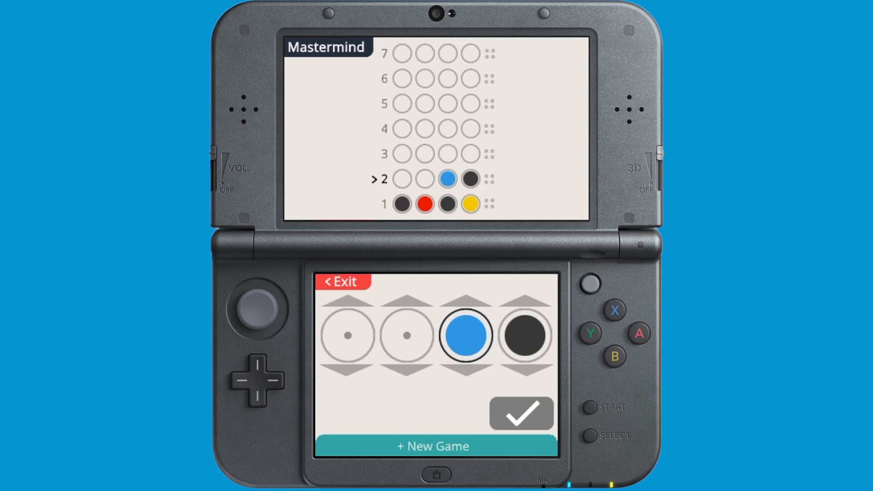
left_click(407, 336)
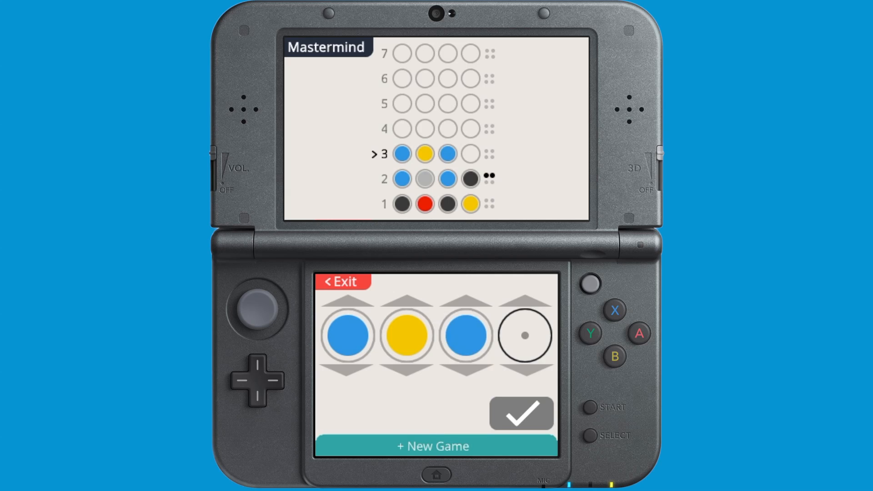
left_click(341, 282)
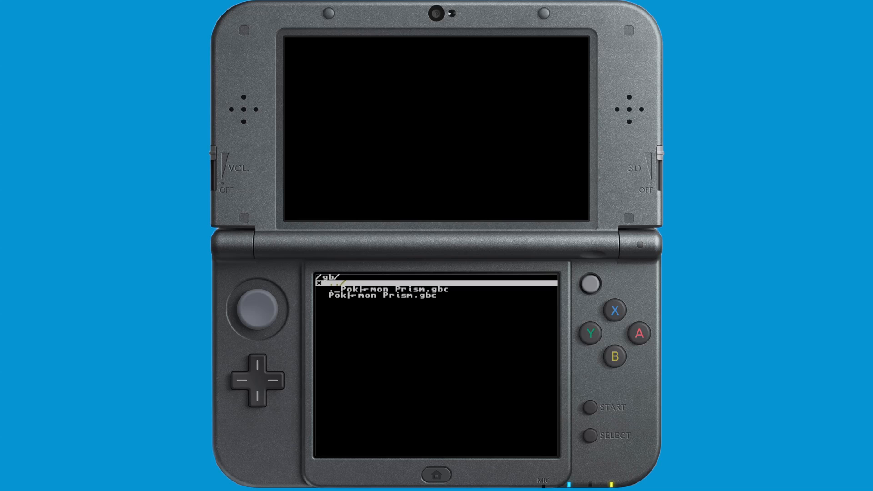
Launch the Pokémon Prism .gbc file from GameYob's gb folder
key("Down")
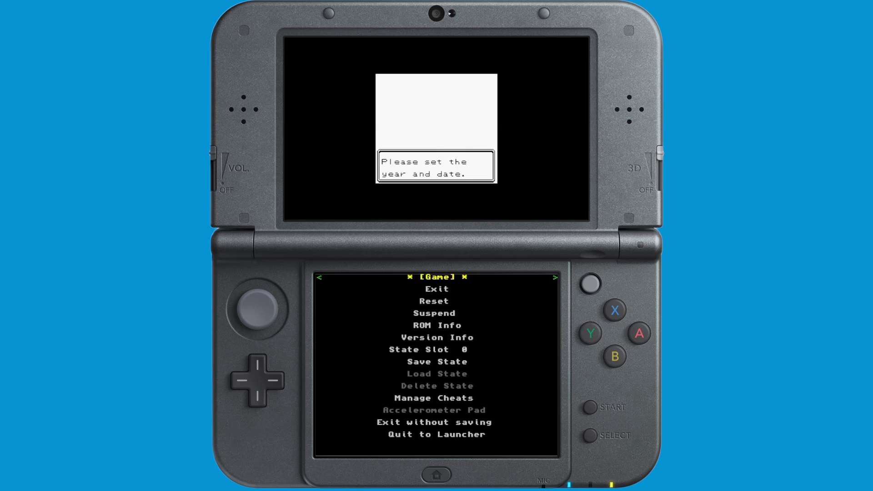
In GameYob's Display settings, set Scale Filter to Scale2x and Borders to Off
left_click(555, 276)
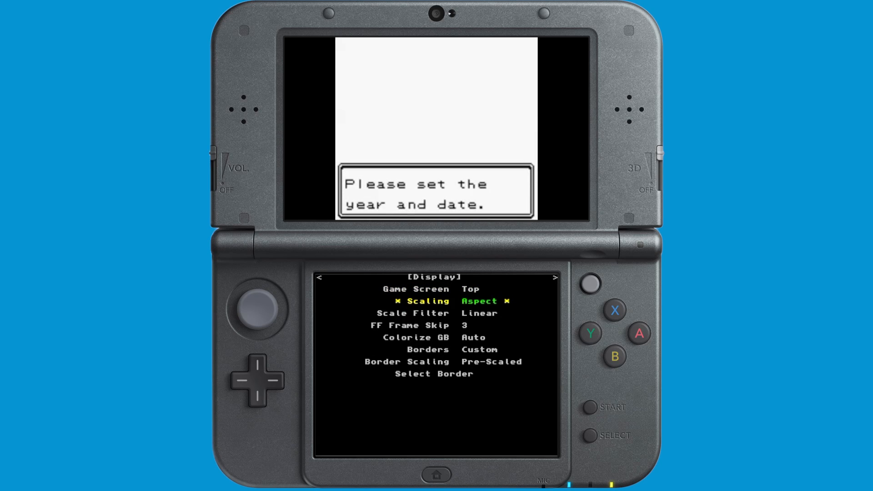
key("Down")
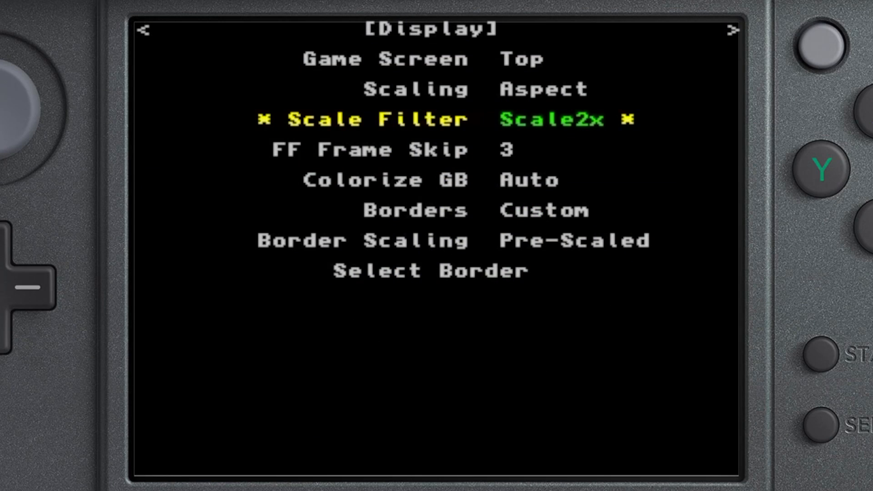
key("Down")
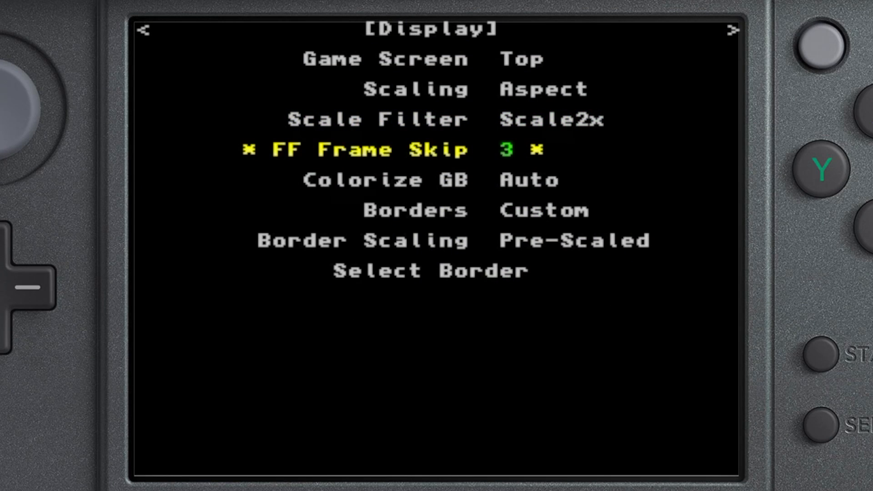
key("Down")
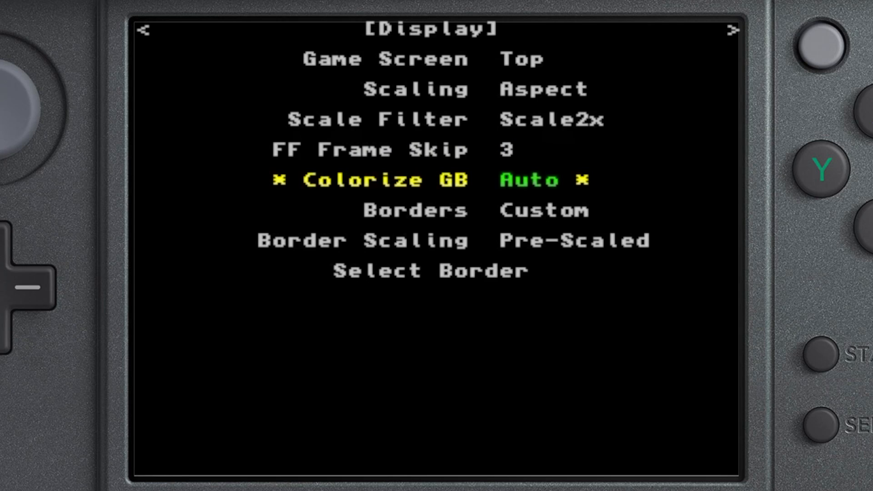
key("Down")
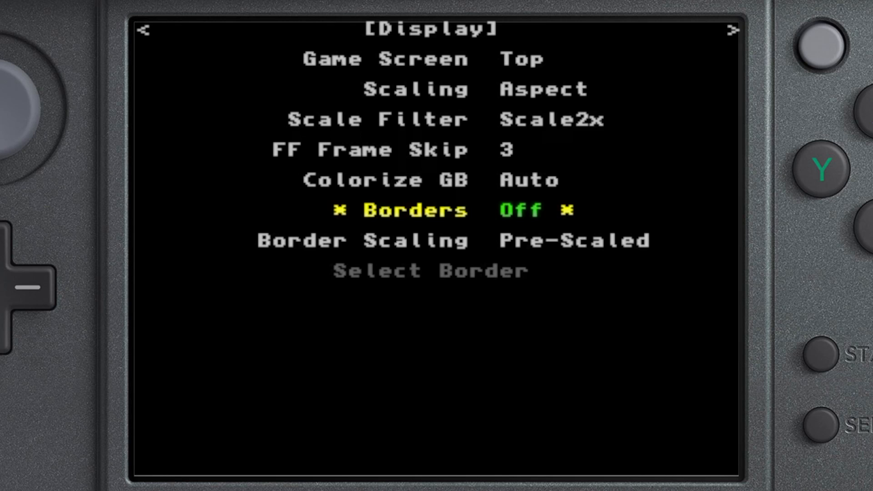
left_click(729, 32)
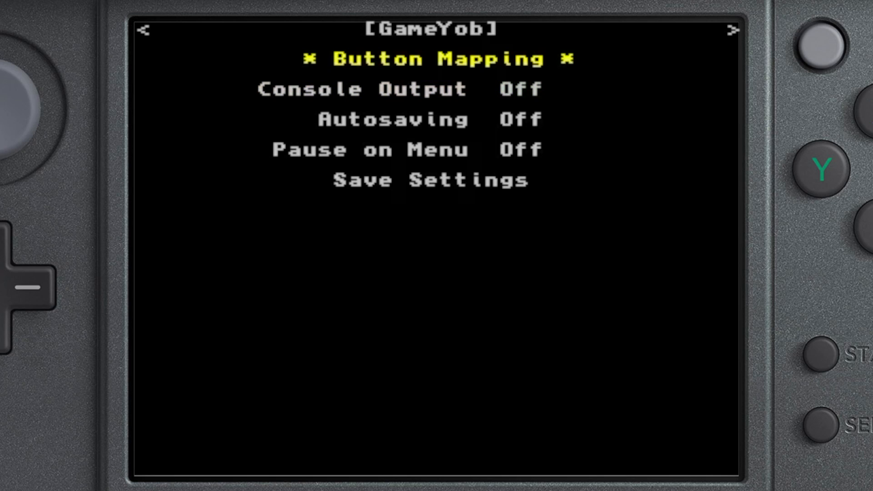
Save the GameYob emulator settings and return to the Pokémon Prism game screen
key("Down")
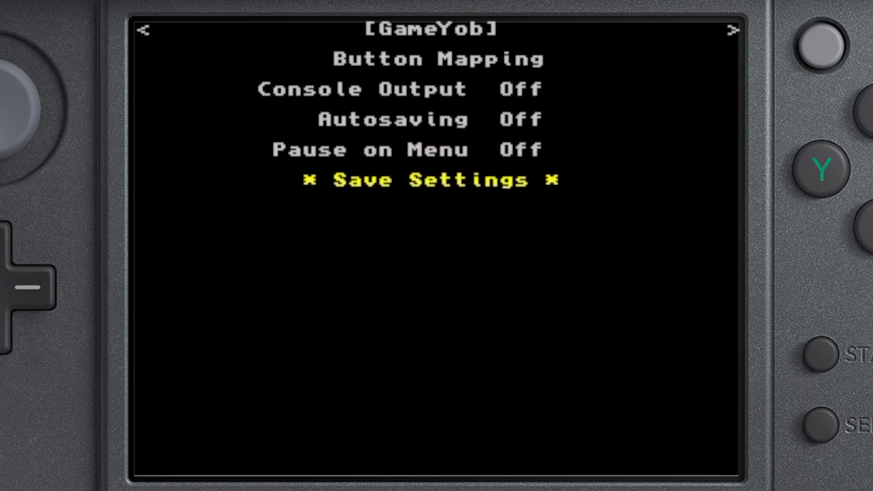
key("Up")
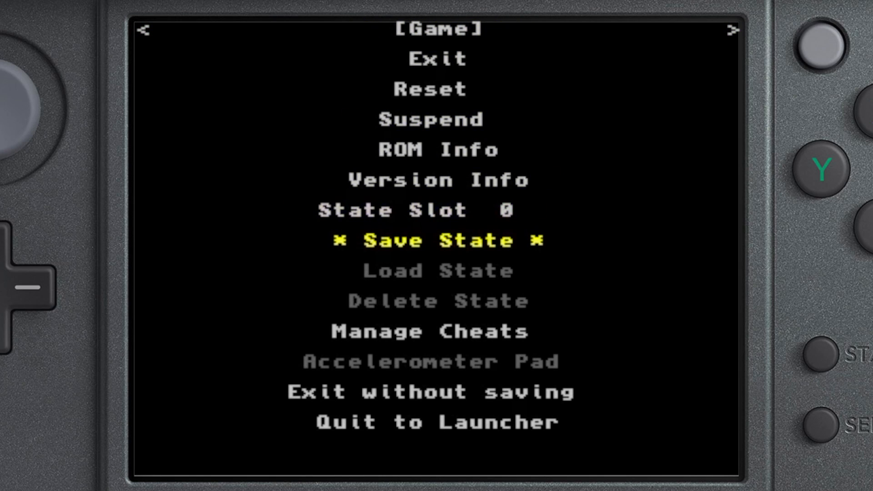
left_click(436, 240)
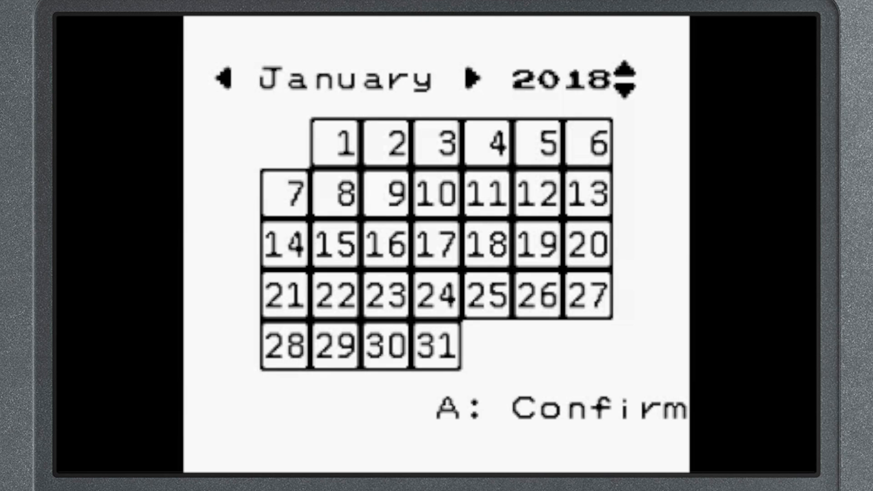
Change the in-game calendar year from 2018 to 2017
left_click(624, 91)
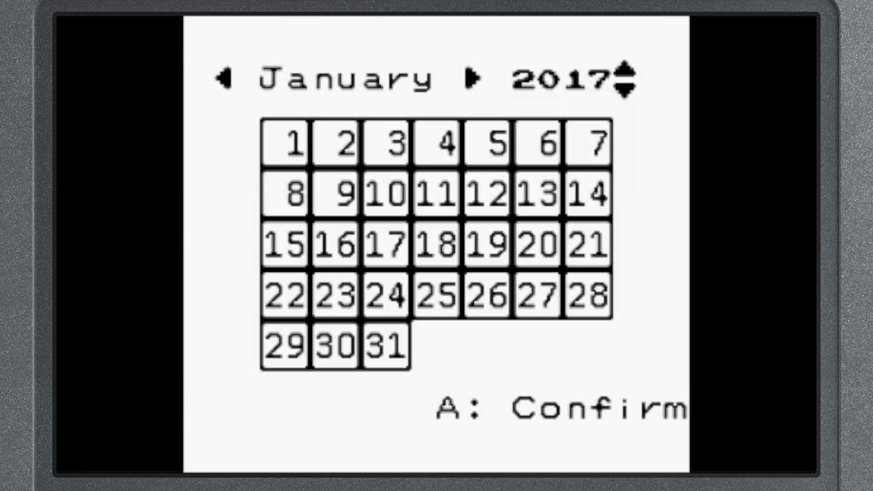